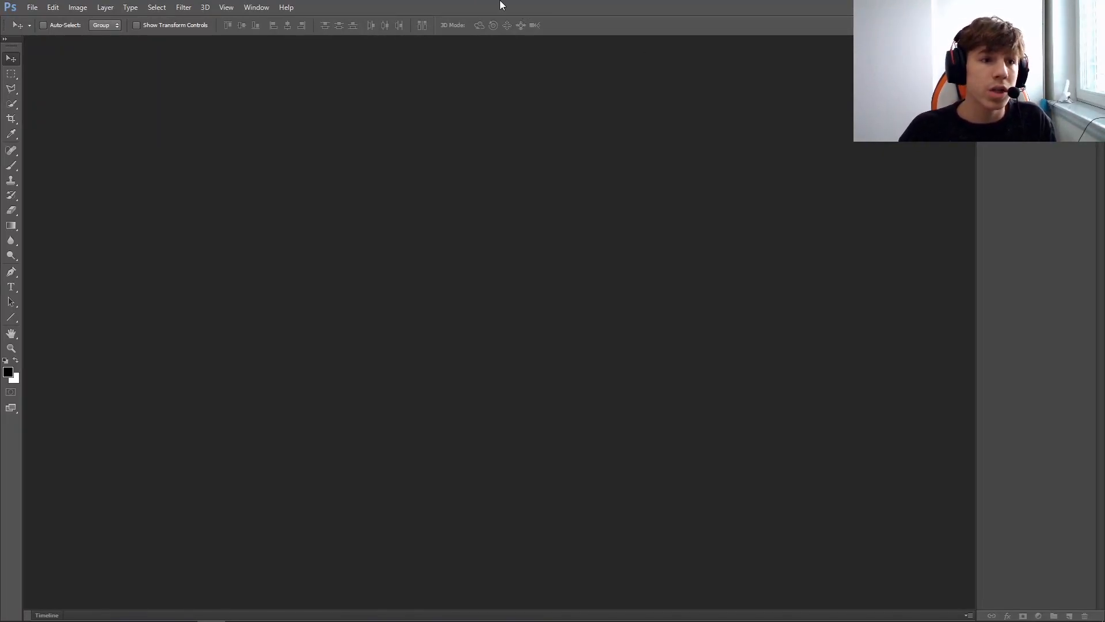
Create a new 800 × 800 pixel document with a transparent background via File > New
{"action": "left_click", "coordinate": [32, 6]}
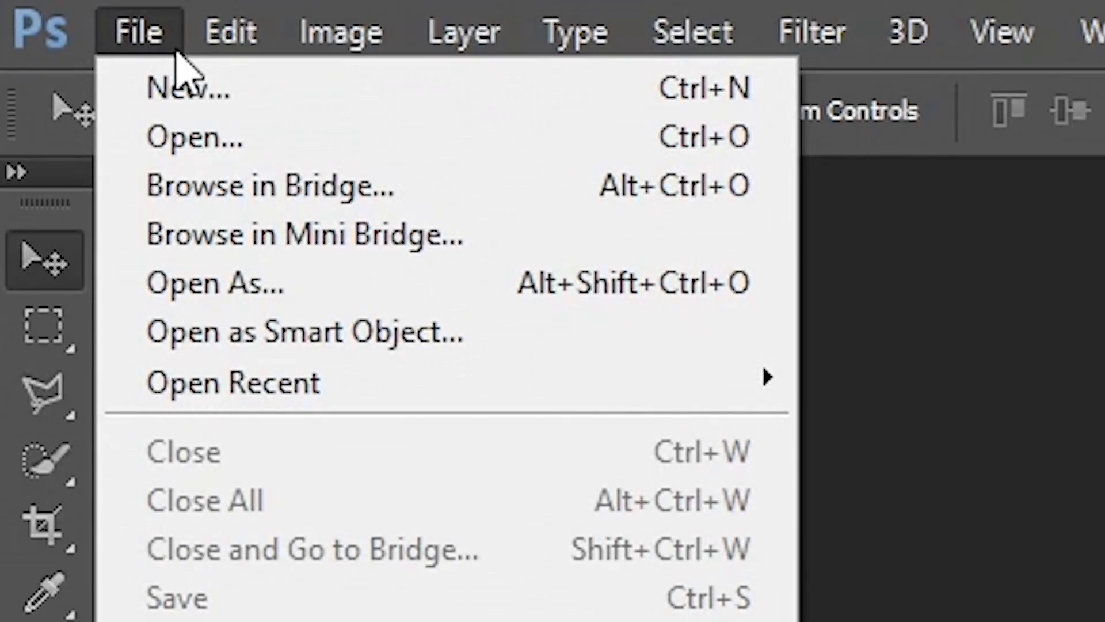
{"action": "left_click", "coordinate": [189, 87]}
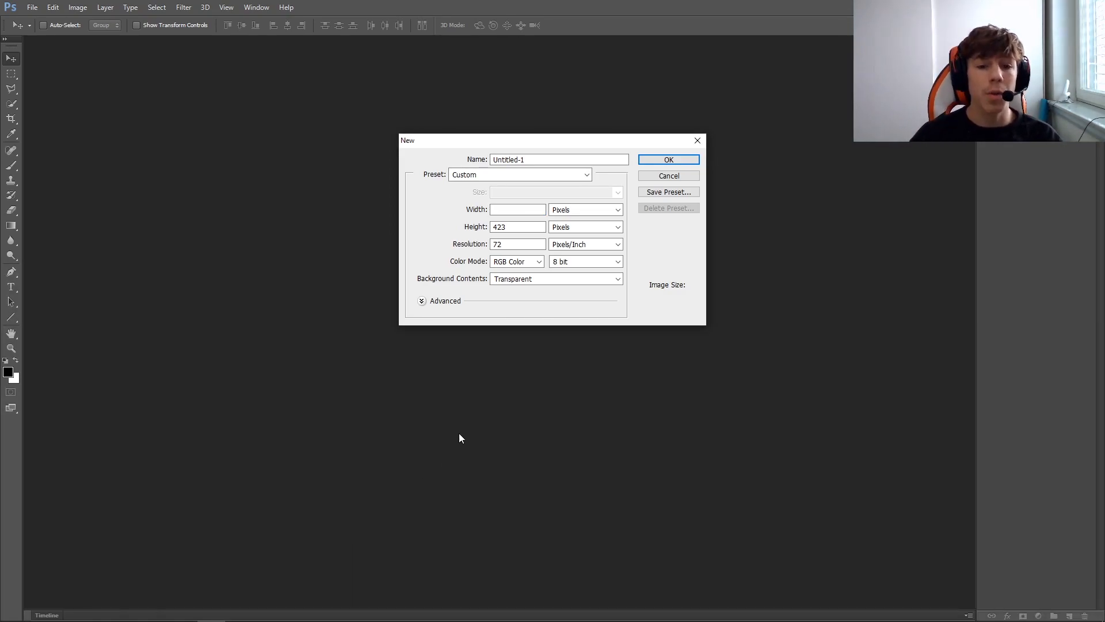
{"action": "left_click", "coordinate": [667, 159]}
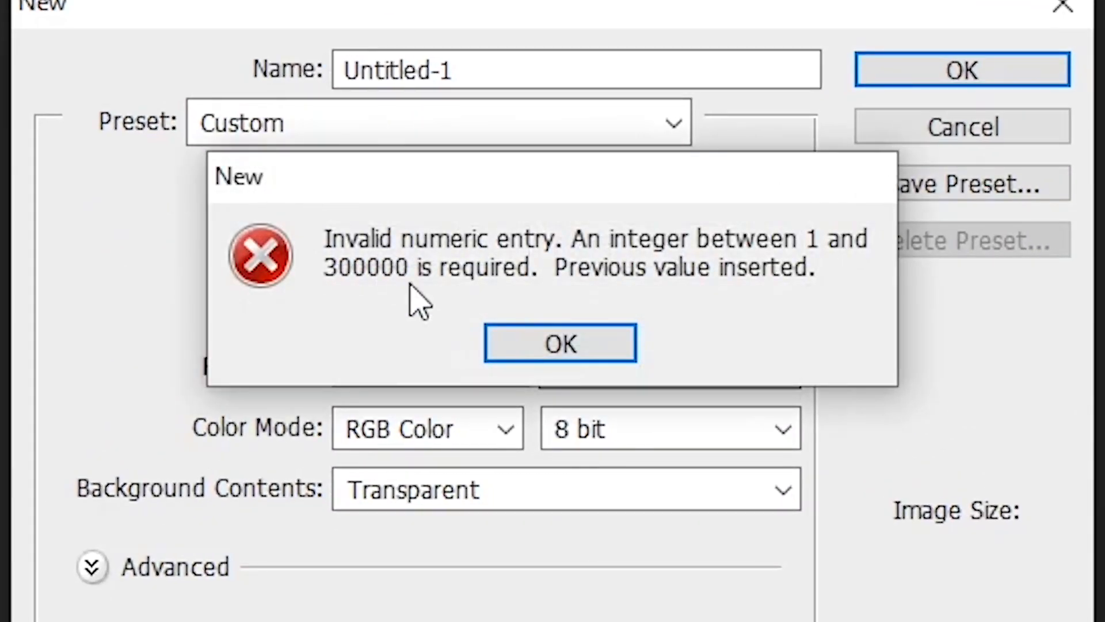
{"action": "left_click", "coordinate": [559, 343]}
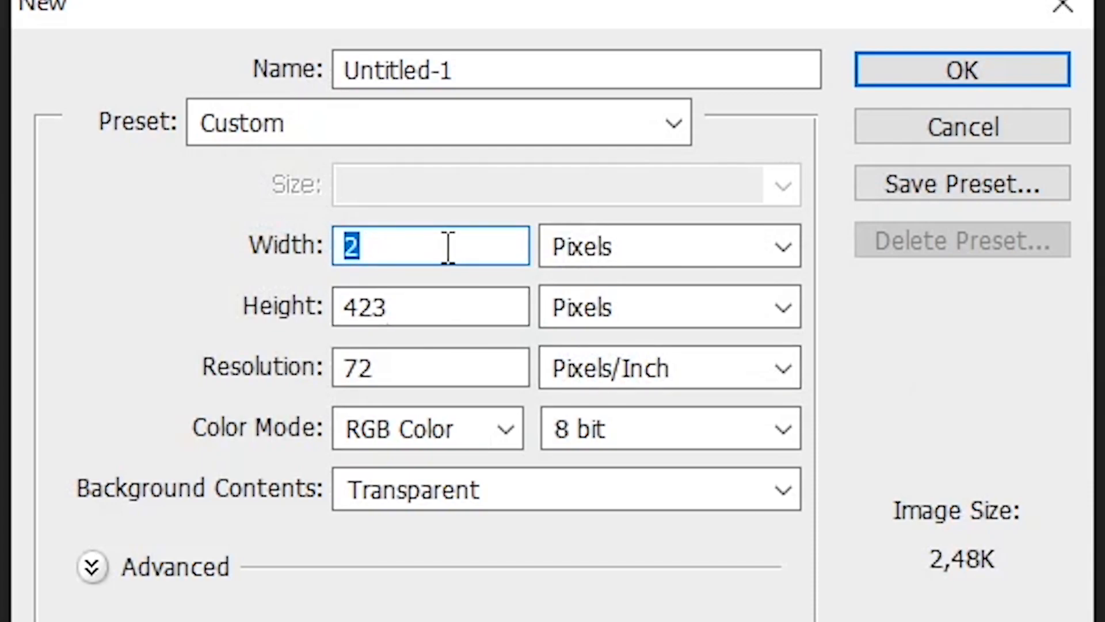
{"action": "type", "text": "800"}
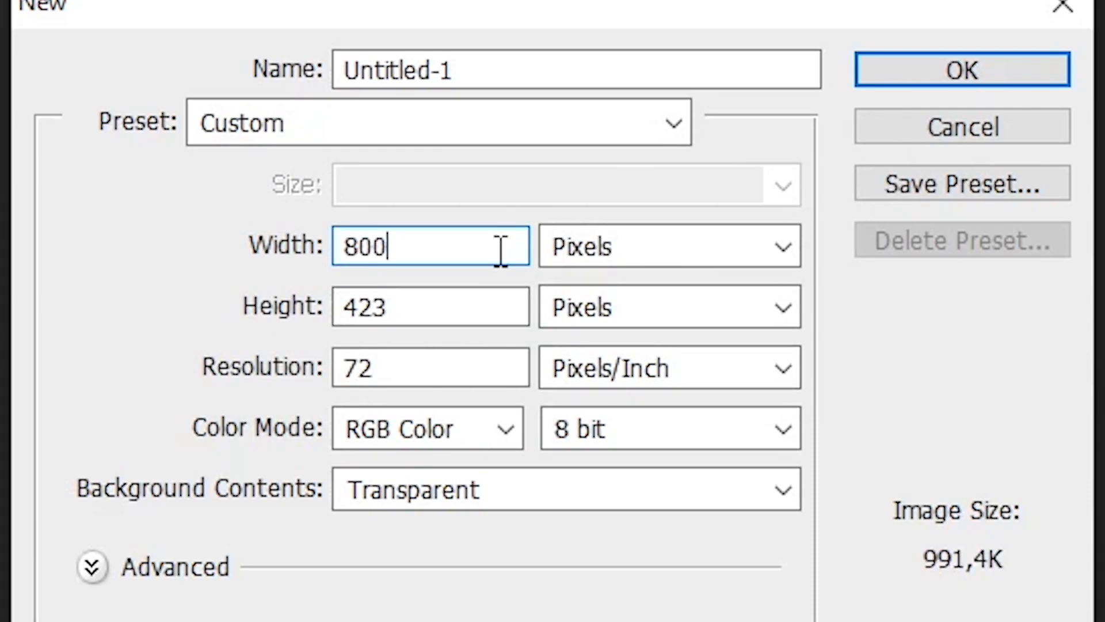
{"action": "left_click", "coordinate": [430, 307]}
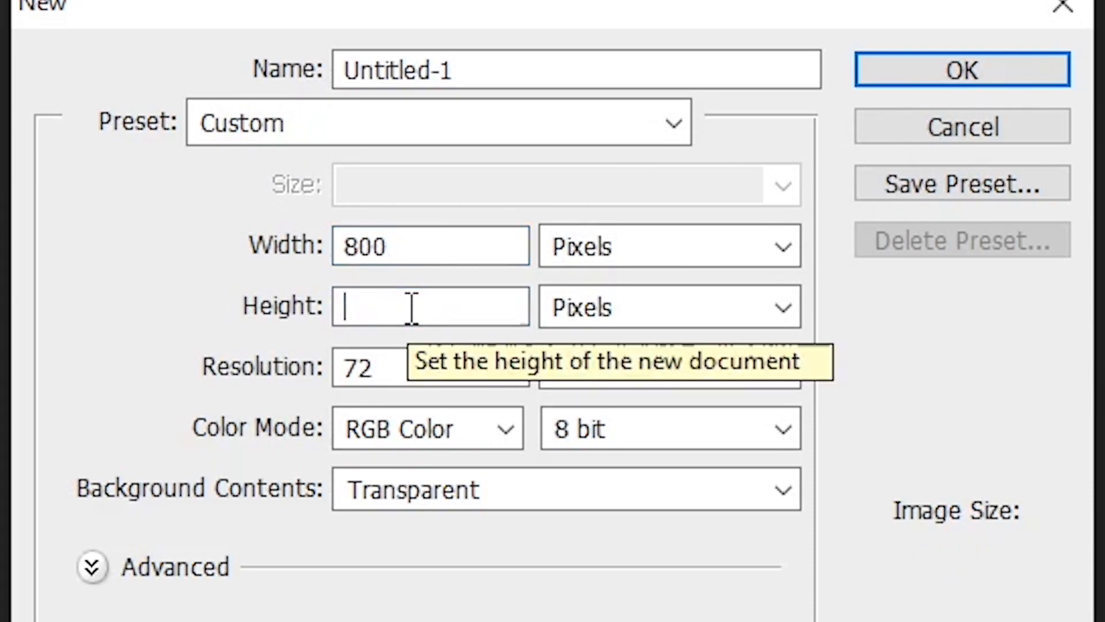
{"action": "type", "text": "800"}
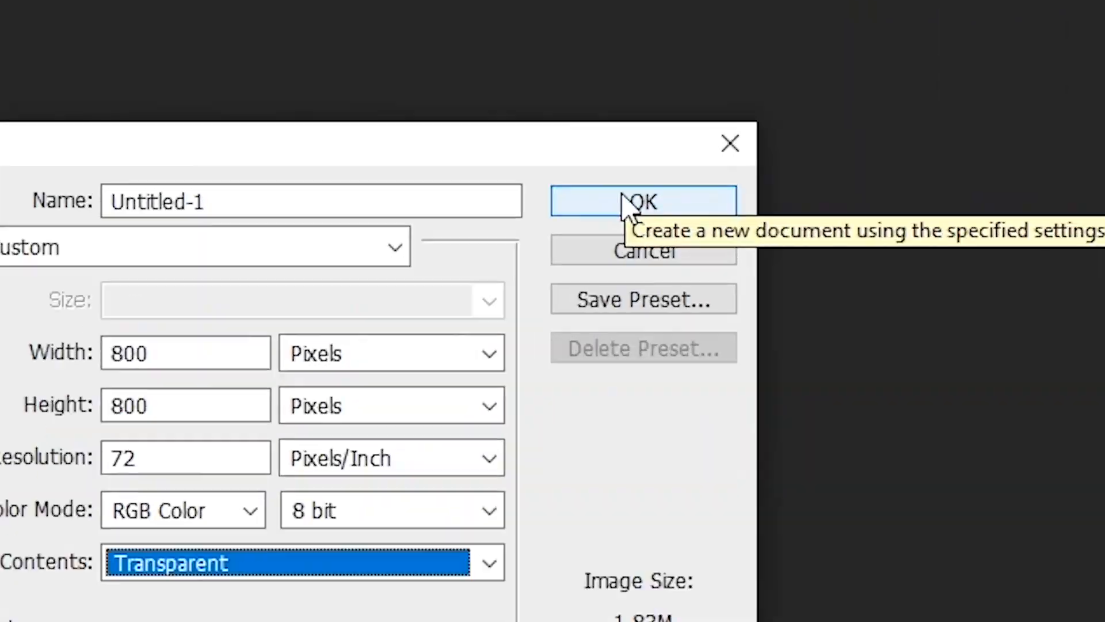
{"action": "left_click", "coordinate": [641, 200]}
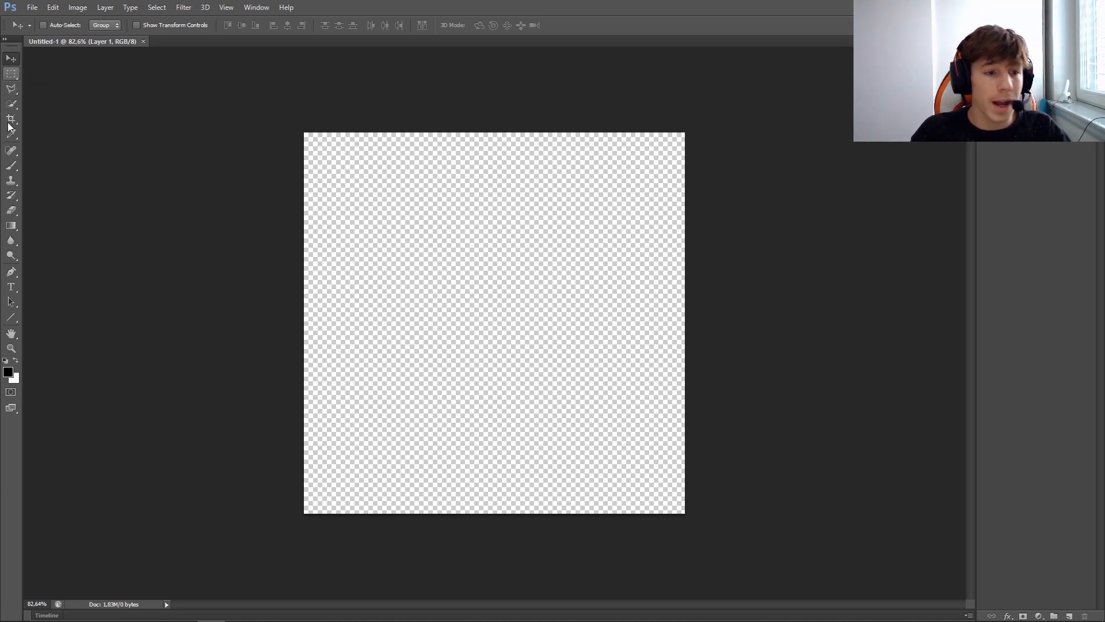
Switch to Chrome and browse Google Images results for a symbol background
{"action": "left_click", "coordinate": [11, 226]}
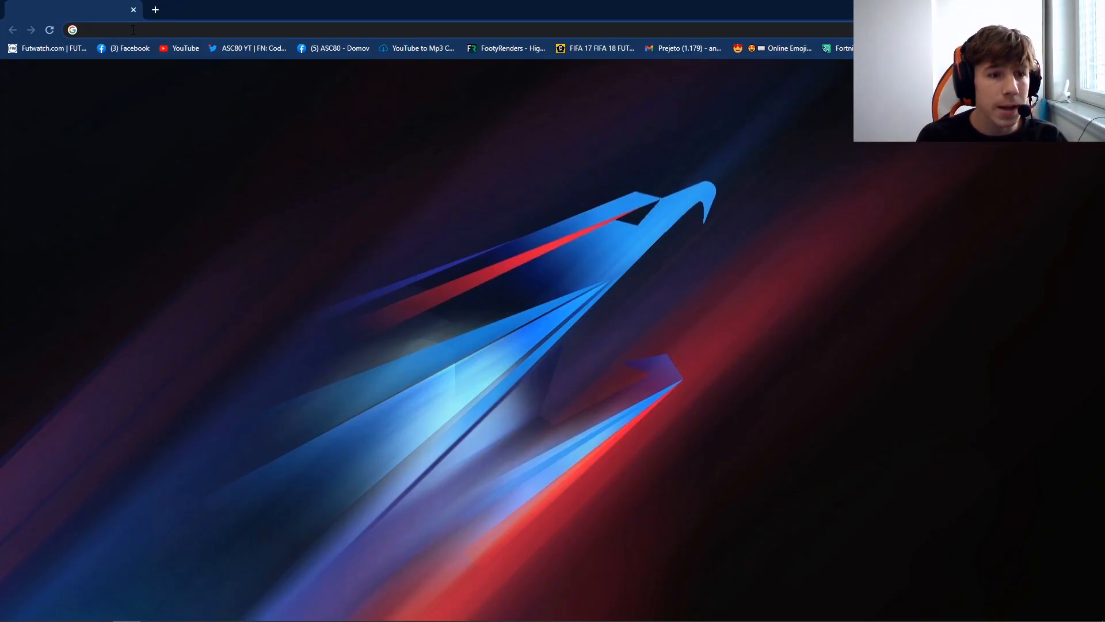
{"action": "type", "text": "sym"}
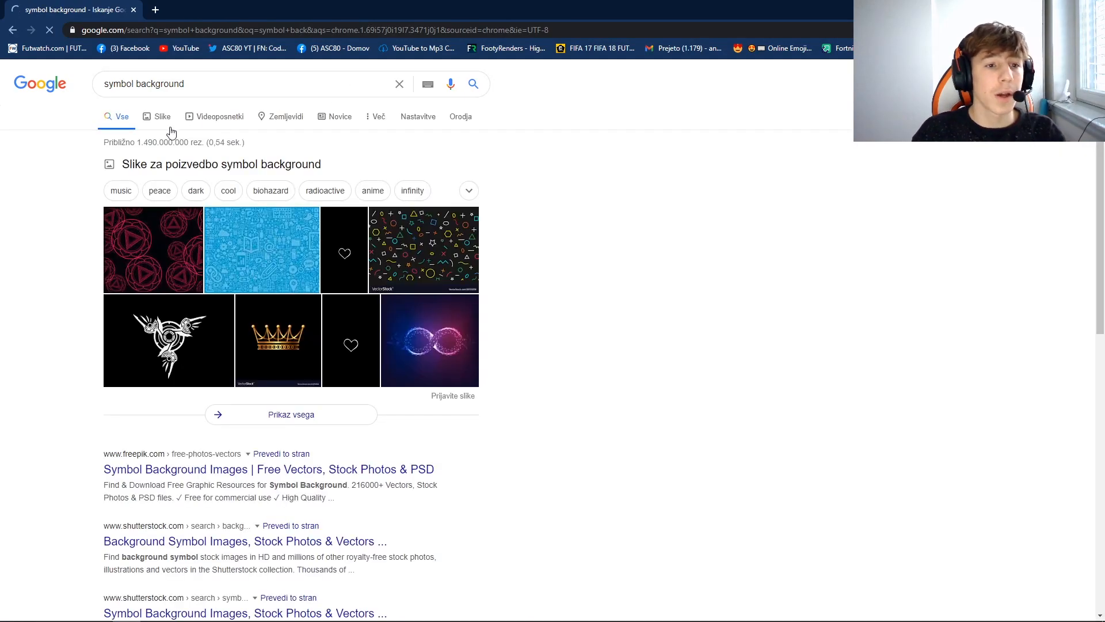
{"action": "left_click", "coordinate": [162, 116]}
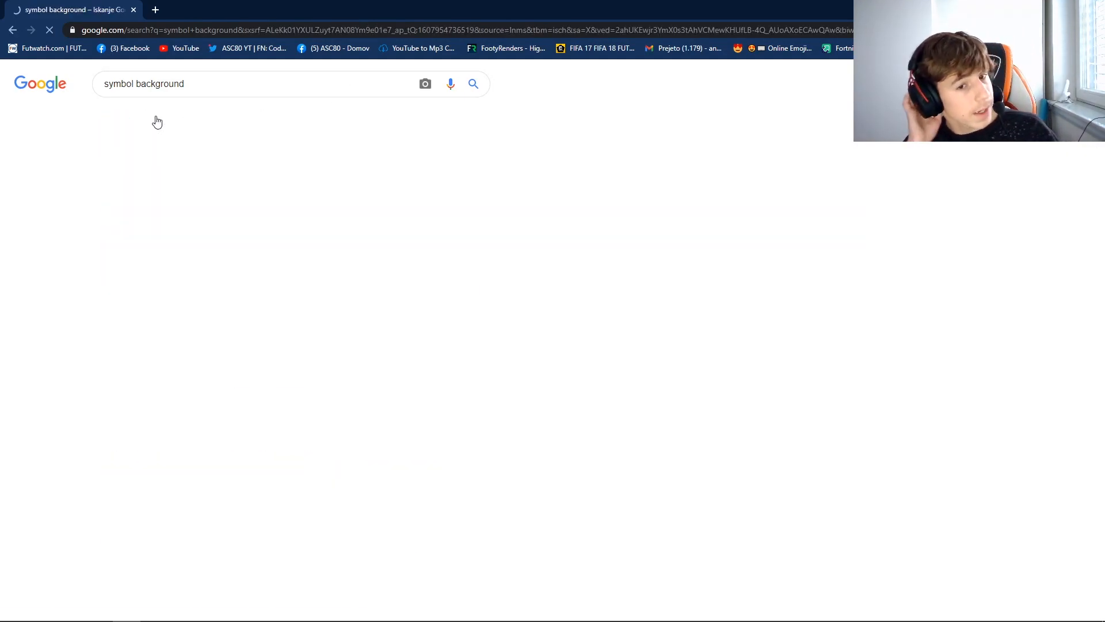
{"action": "left_click", "coordinate": [161, 115]}
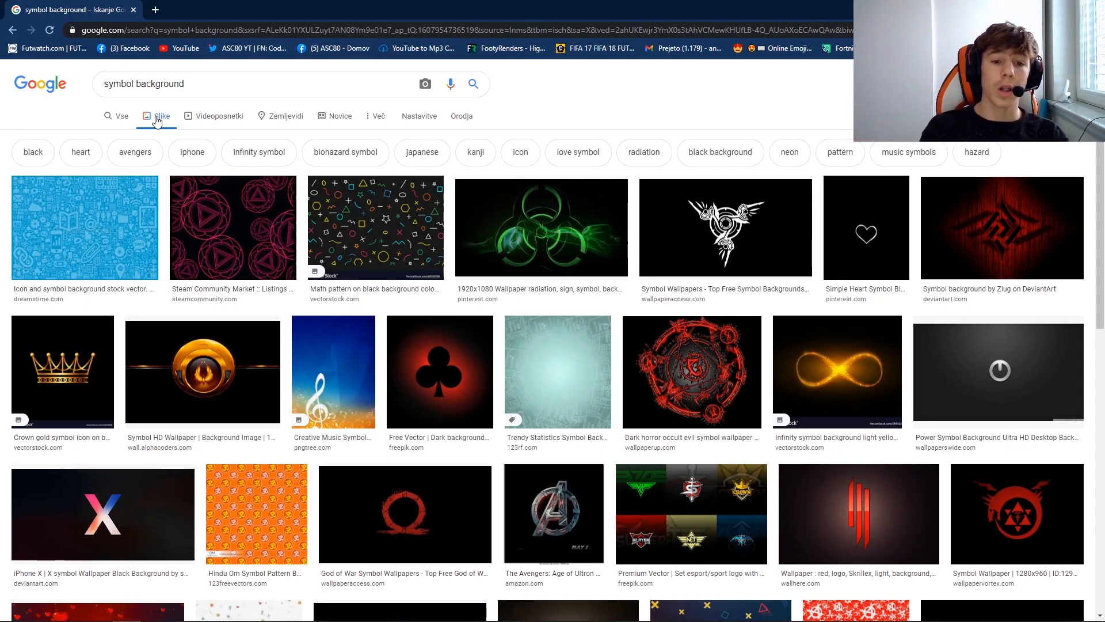
{"action": "scroll", "scroll_direction": "down", "scroll_amount": 3}
{"action": "type", "text": " png"}
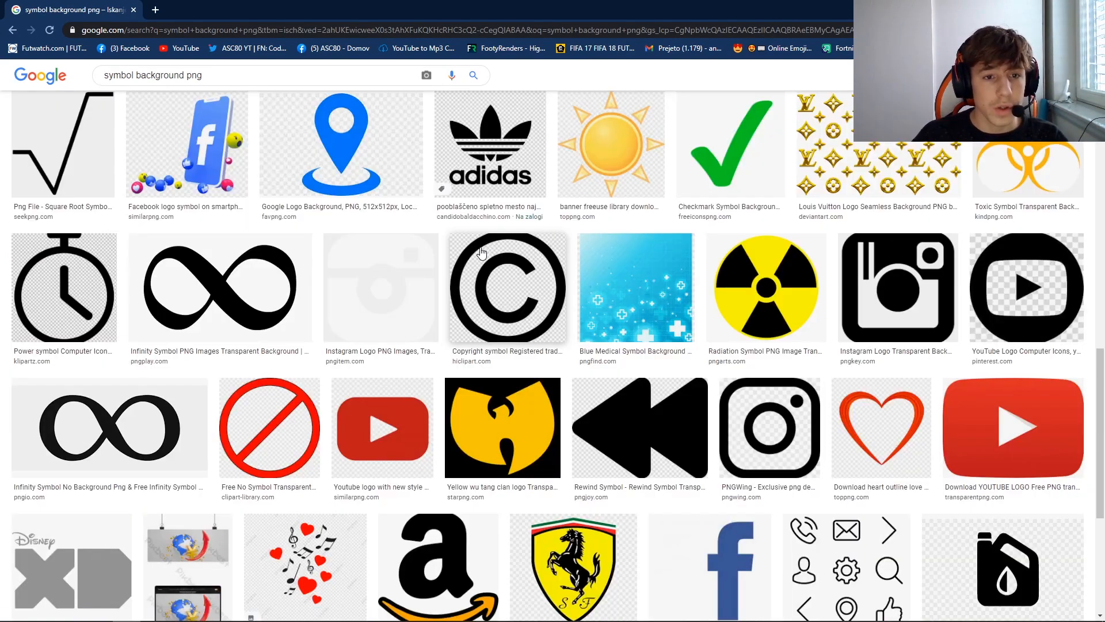
{"action": "scroll", "scroll_direction": "down", "scroll_amount": 3}
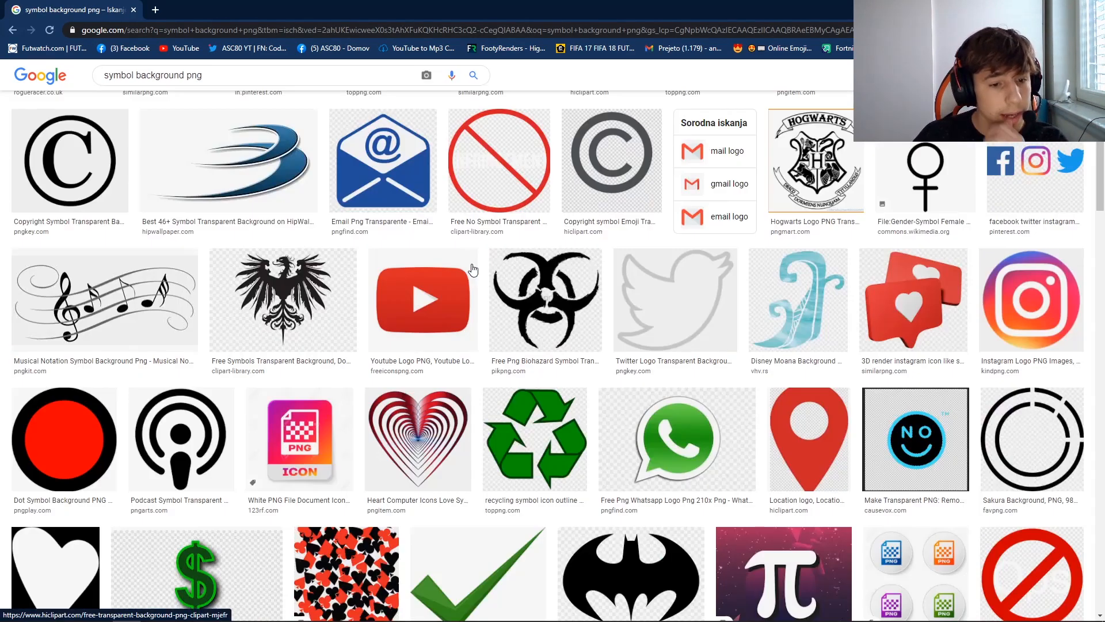
{"action": "scroll", "scroll_direction": "down", "scroll_amount": 3}
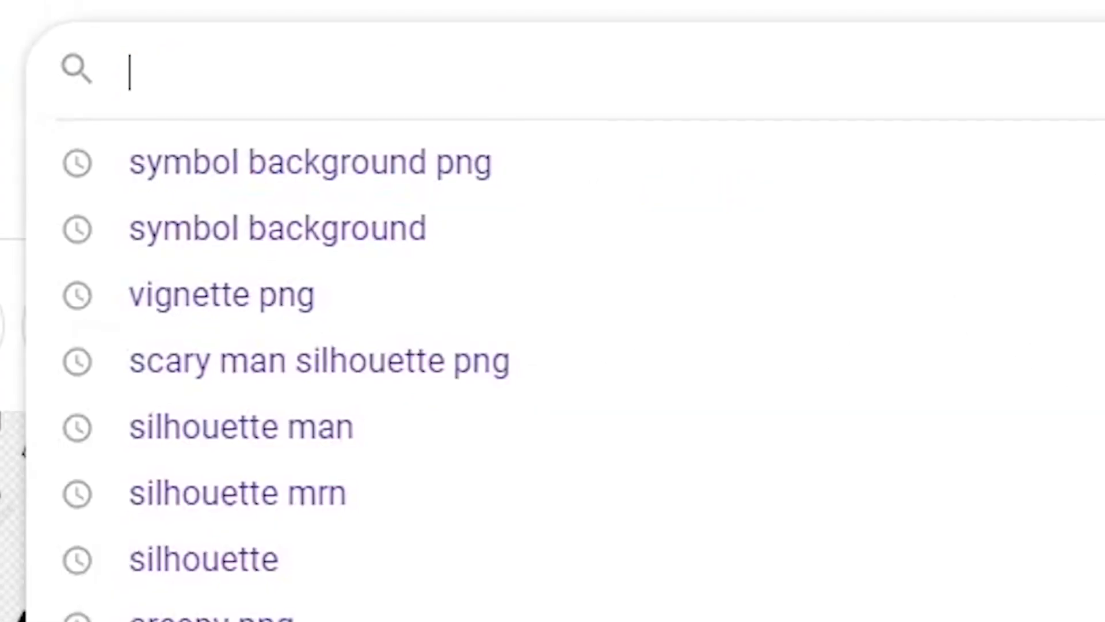
Search 'warning sign png' and save the yellow warning icon from its large preview
{"action": "type", "text": "warning sign png"}
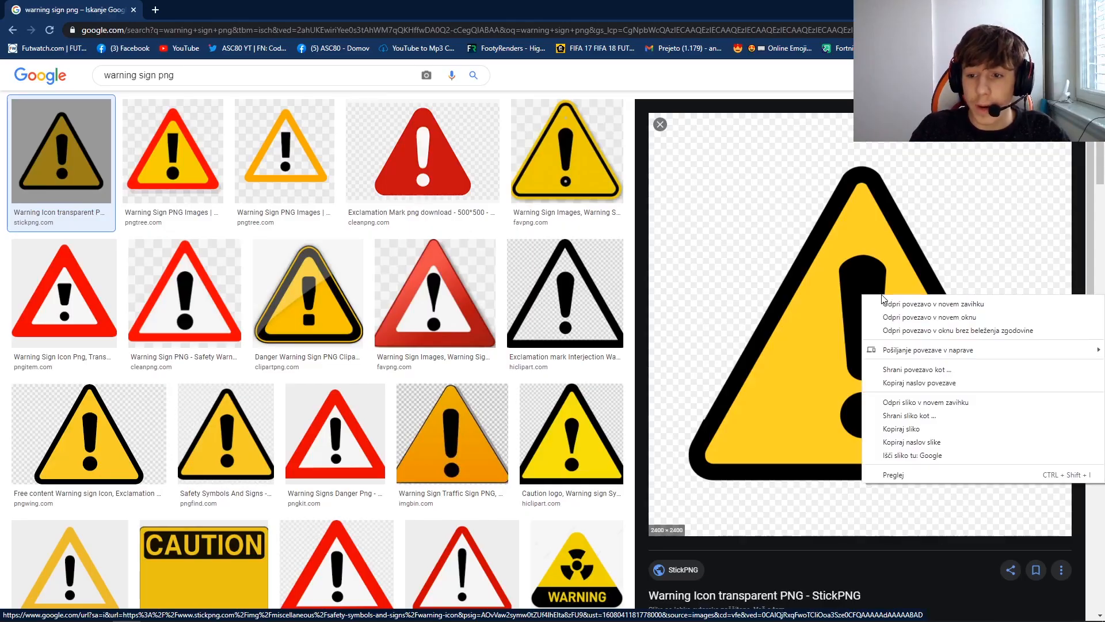
{"action": "left_click", "coordinate": [908, 416]}
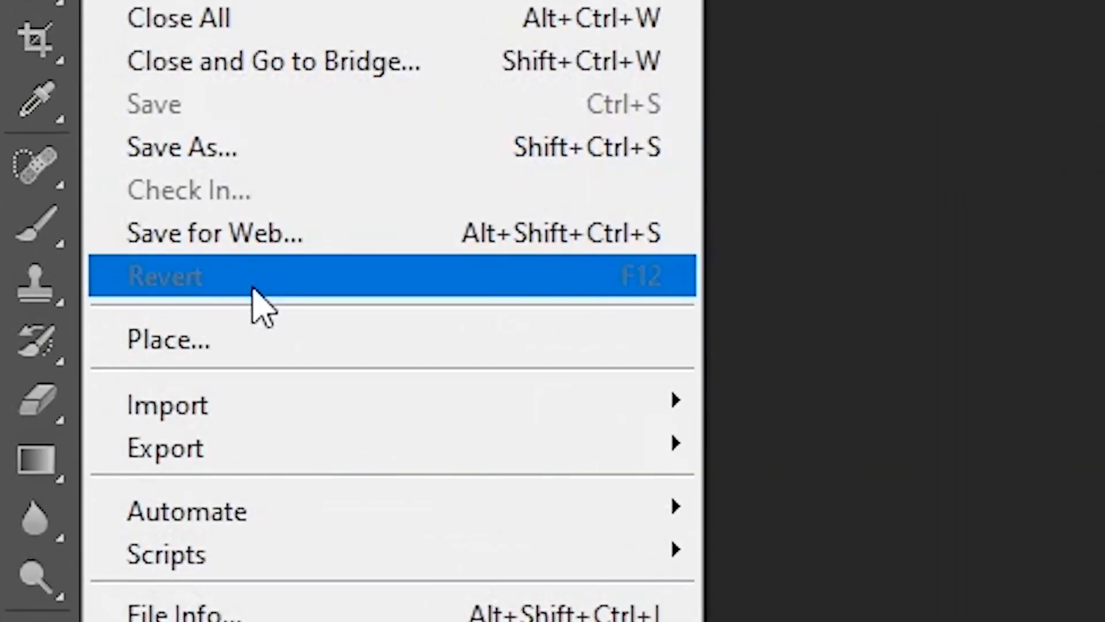
Place the saved warning sign image and shrink it into the upper right of the canvas
{"action": "left_click", "coordinate": [168, 339]}
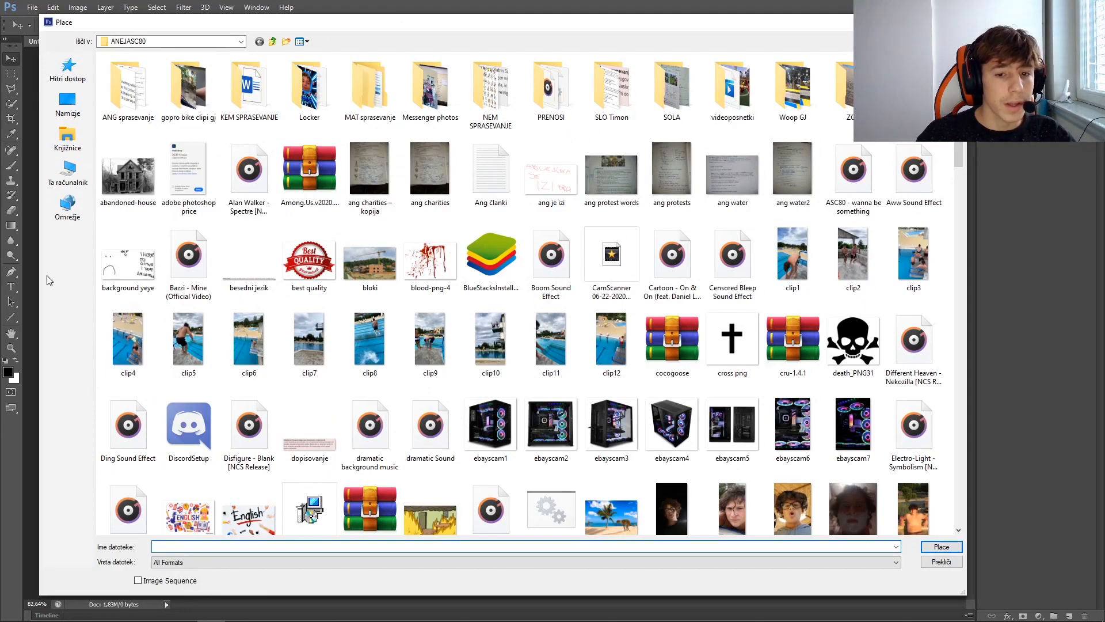
{"action": "type", "text": "wa"}
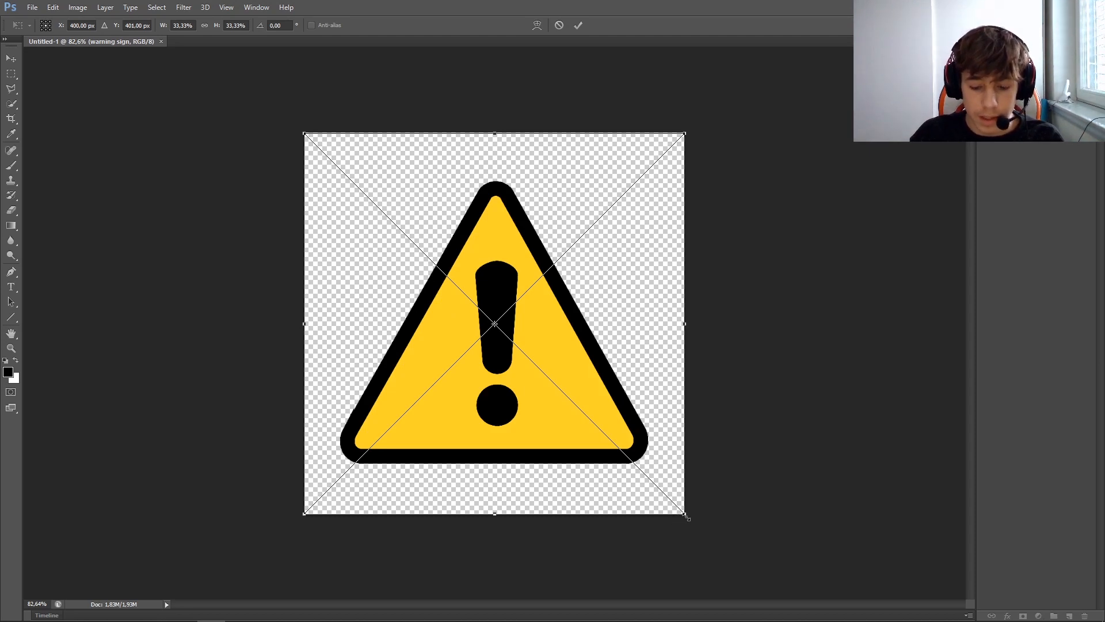
{"action": "left_click_drag", "start_coordinate": [683, 518], "coordinate": [379, 205]}
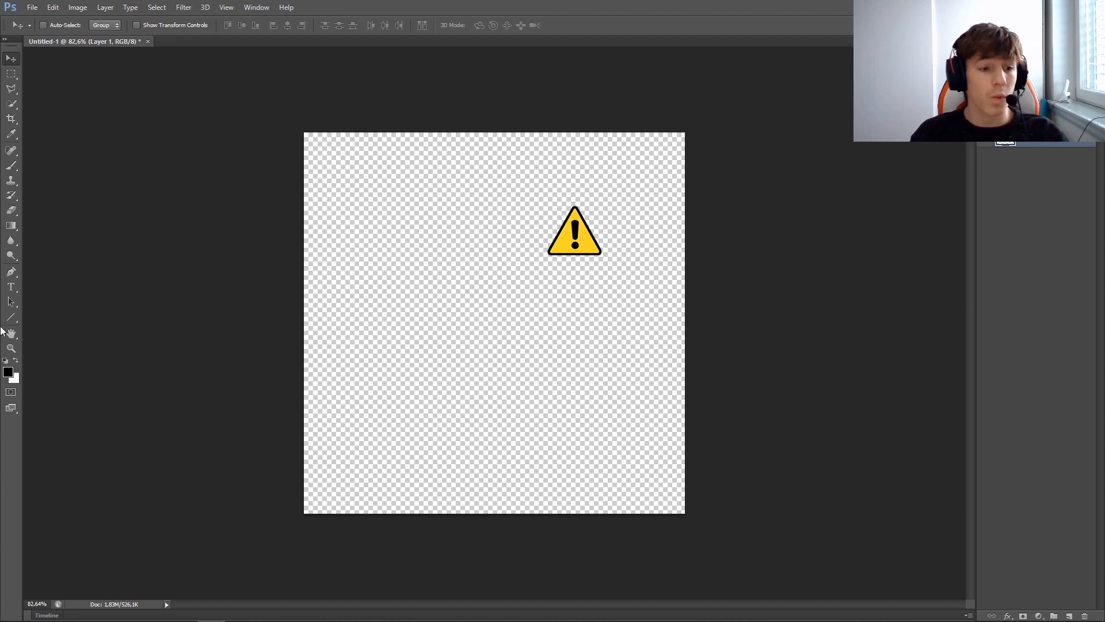
Paint the entire canvas solid black with the Brush, then return to the Move tool
{"action": "left_click", "coordinate": [12, 166]}
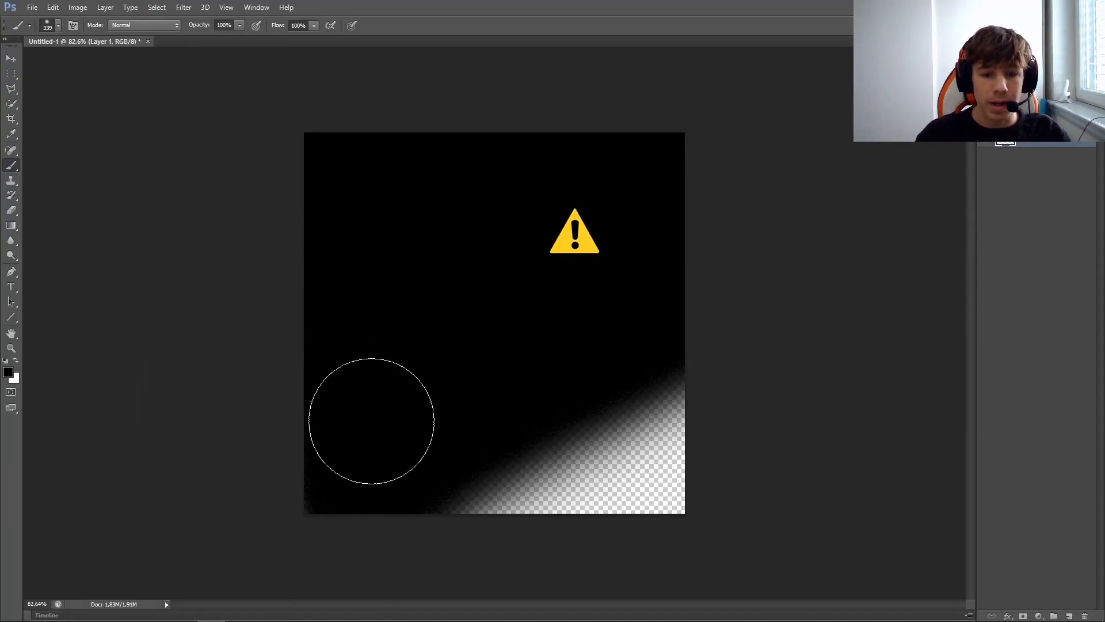
{"action": "left_click_drag", "start_coordinate": [372, 421], "coordinate": [697, 418]}
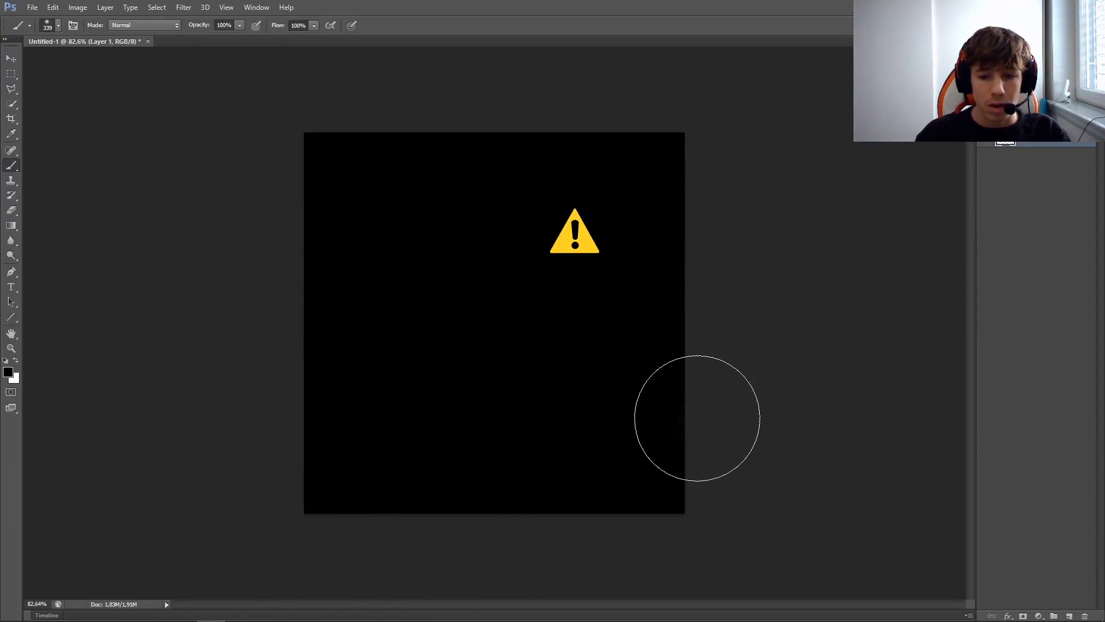
{"action": "mouse_move", "coordinate": [360, 123]}
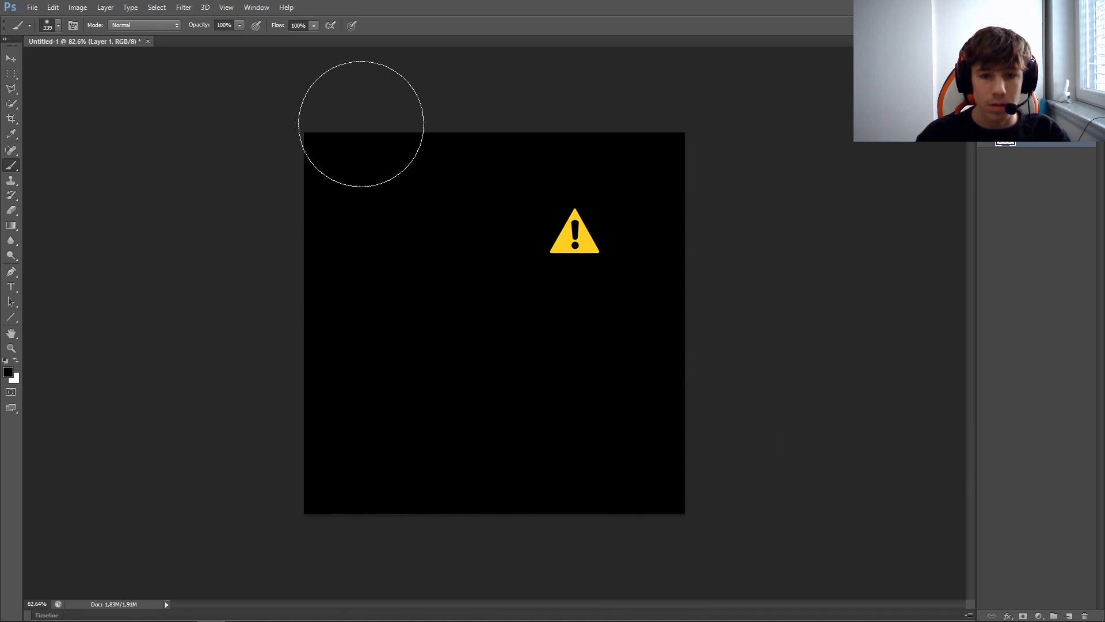
{"action": "left_click", "coordinate": [12, 58]}
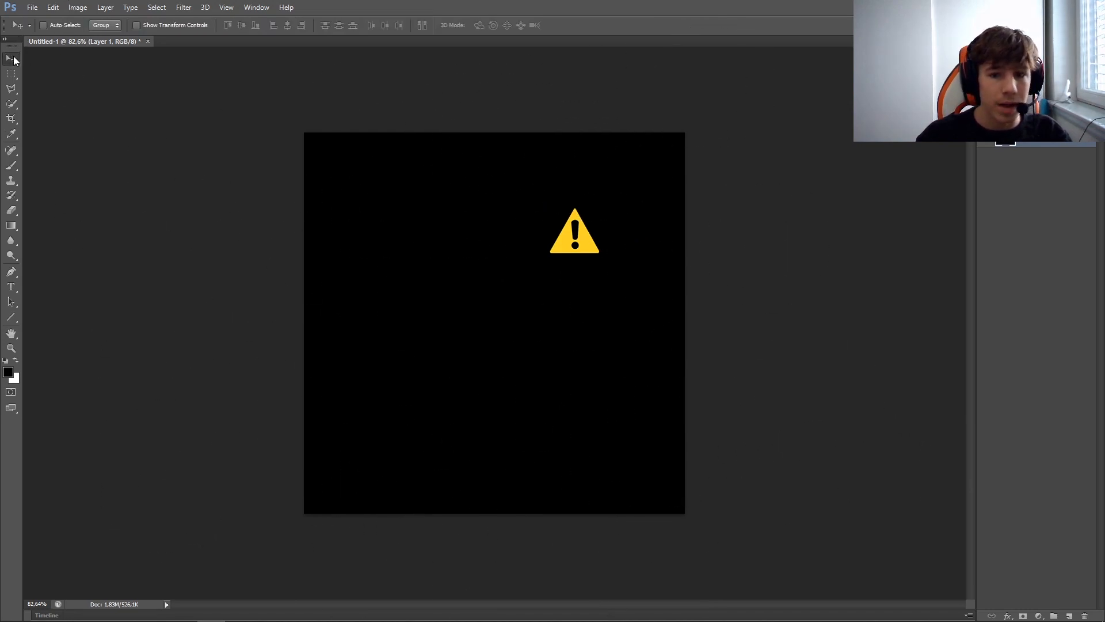
Move the warning sign to the top-left corner and duplicate its layer twice with Ctrl+J
{"action": "left_click_drag", "start_coordinate": [575, 233], "coordinate": [589, 233]}
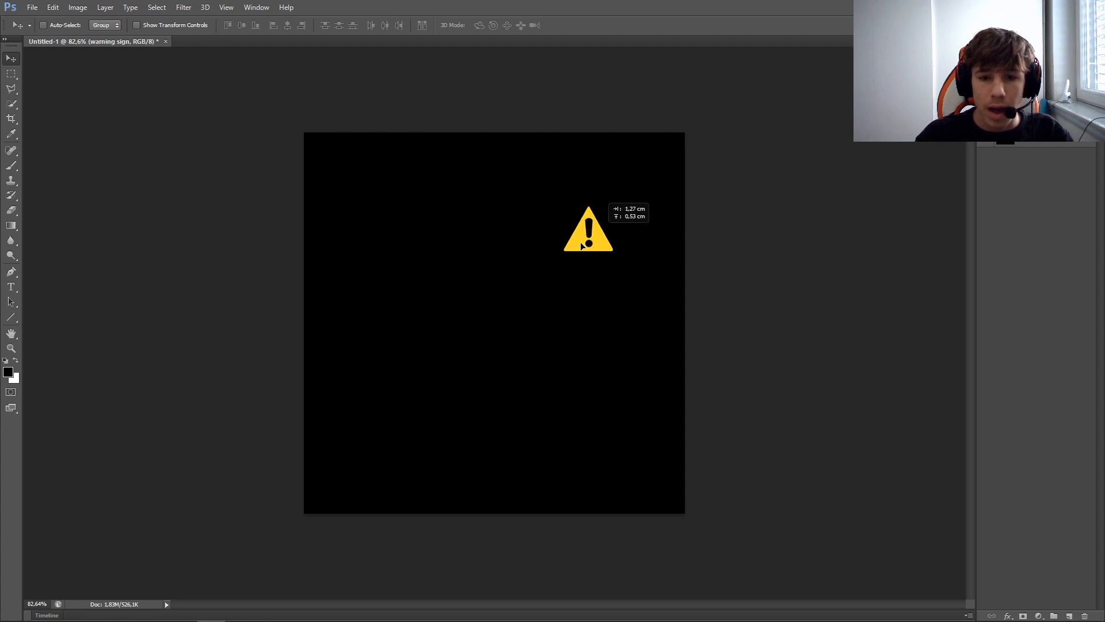
{"action": "left_click_drag", "start_coordinate": [588, 232], "coordinate": [343, 168]}
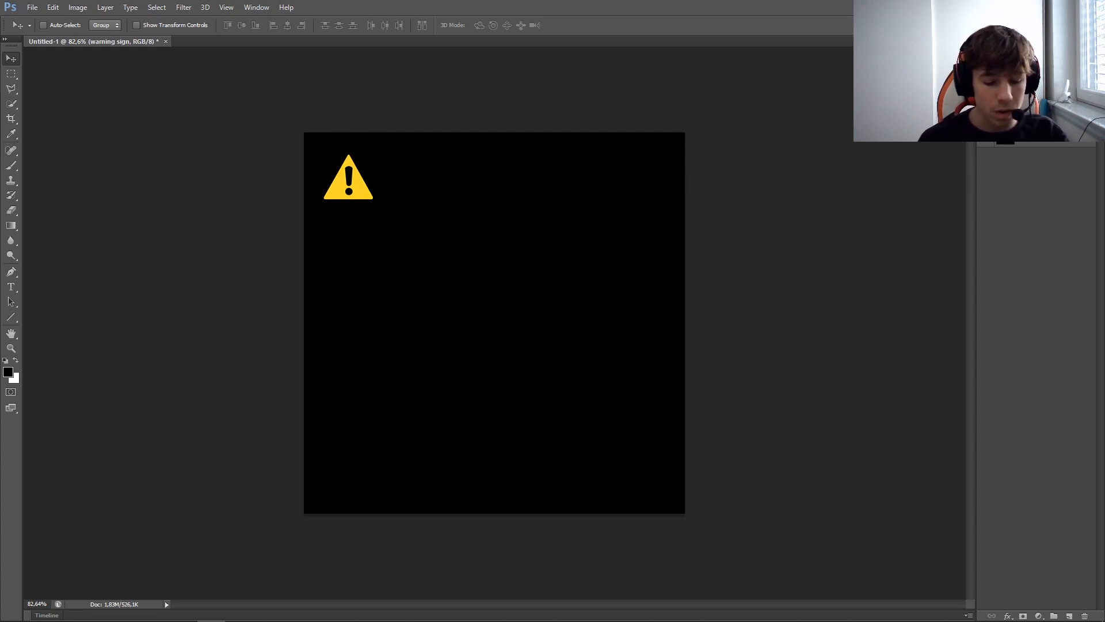
{"action": "key", "text": "ctrl+j"}
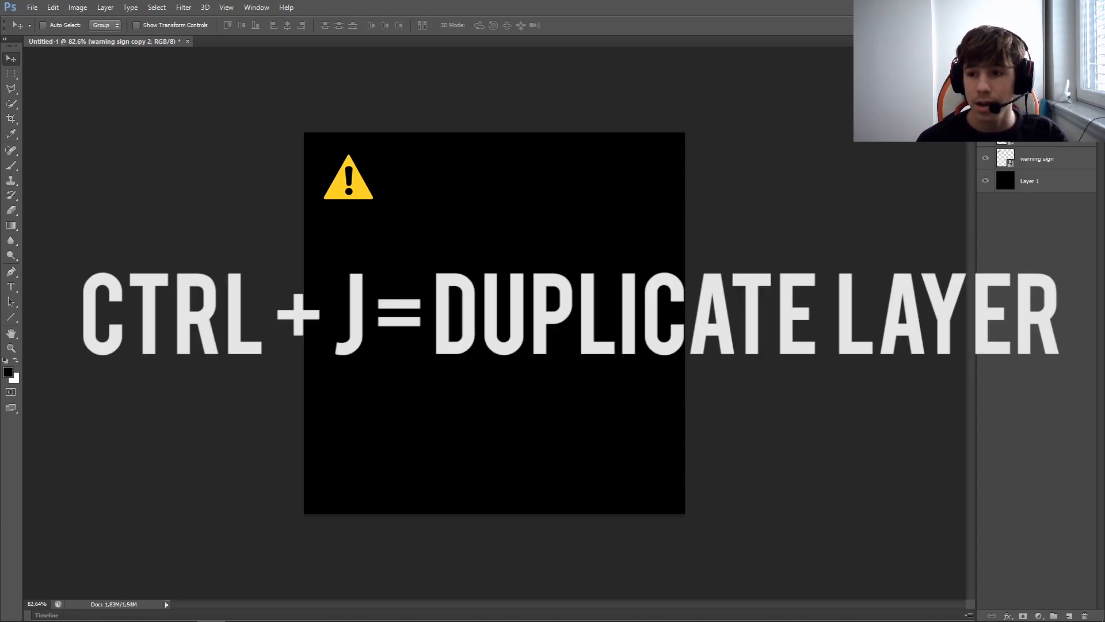
{"action": "key", "text": "ctrl+j"}
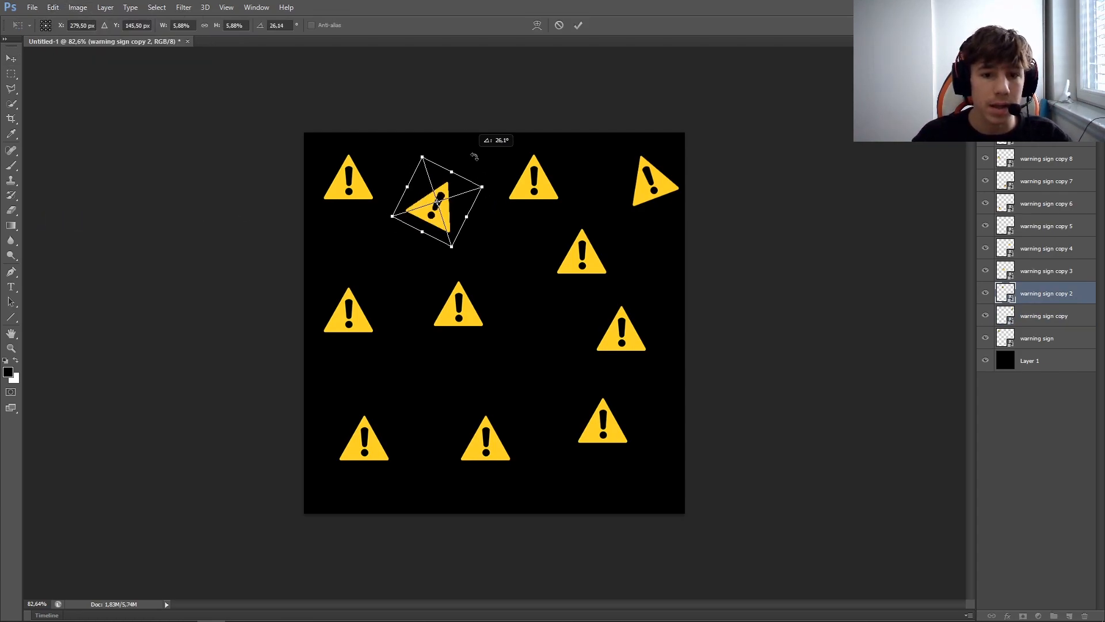
Free Transform several warning sign copies to varied angles and sizes, then select the original layer
{"action": "left_click", "coordinate": [52, 7]}
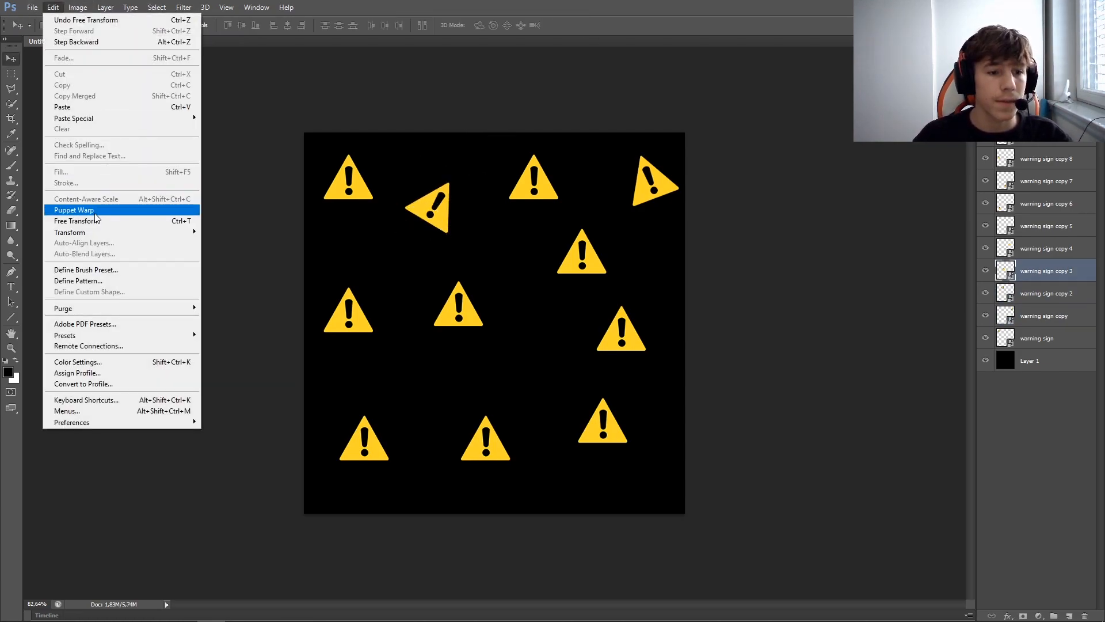
{"action": "left_click", "coordinate": [77, 221]}
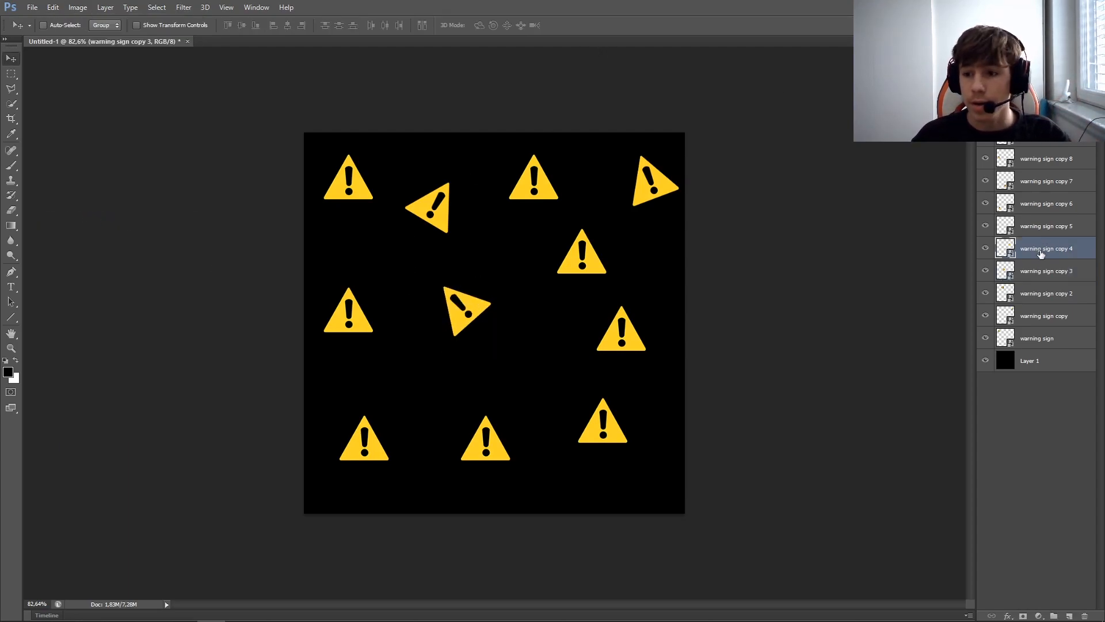
{"action": "left_click", "coordinate": [52, 7]}
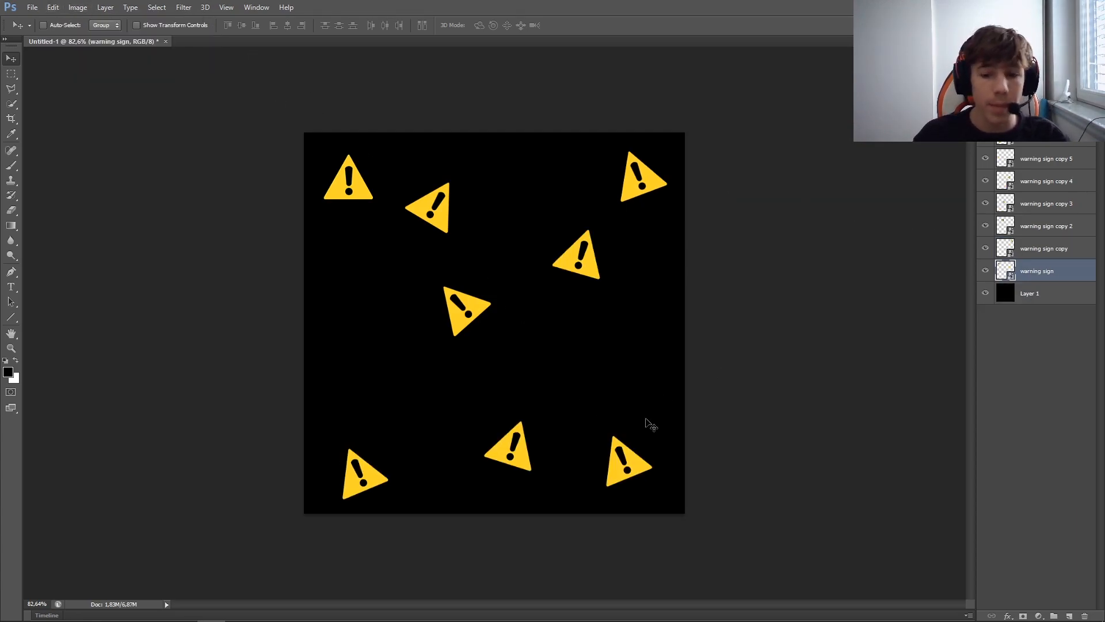
{"action": "left_click", "coordinate": [1046, 180]}
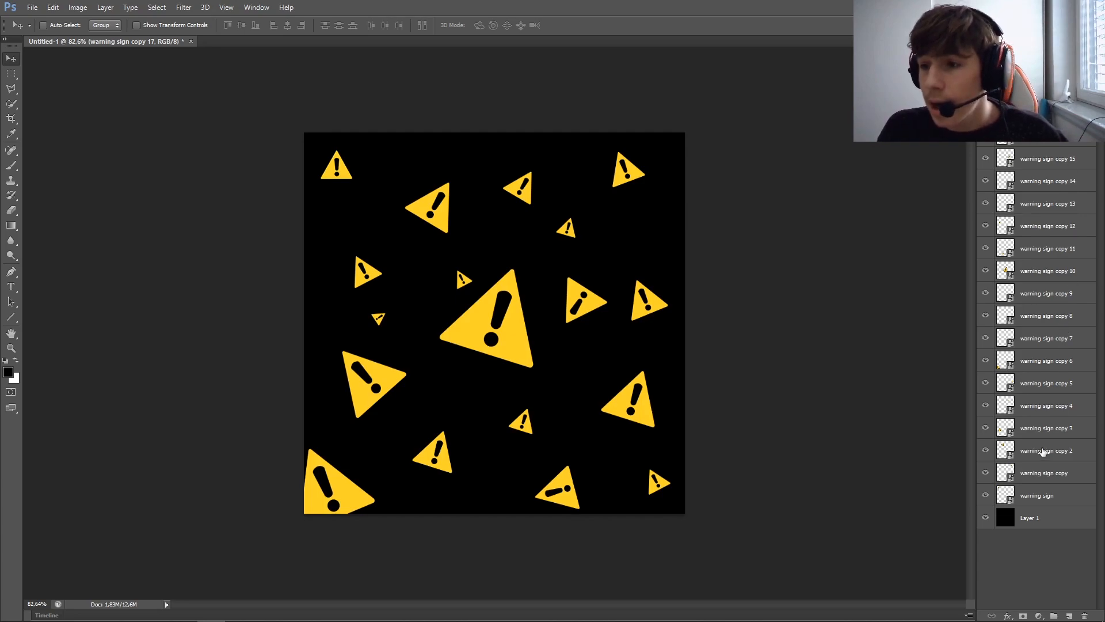
{"action": "mouse_move", "coordinate": [755, 296]}
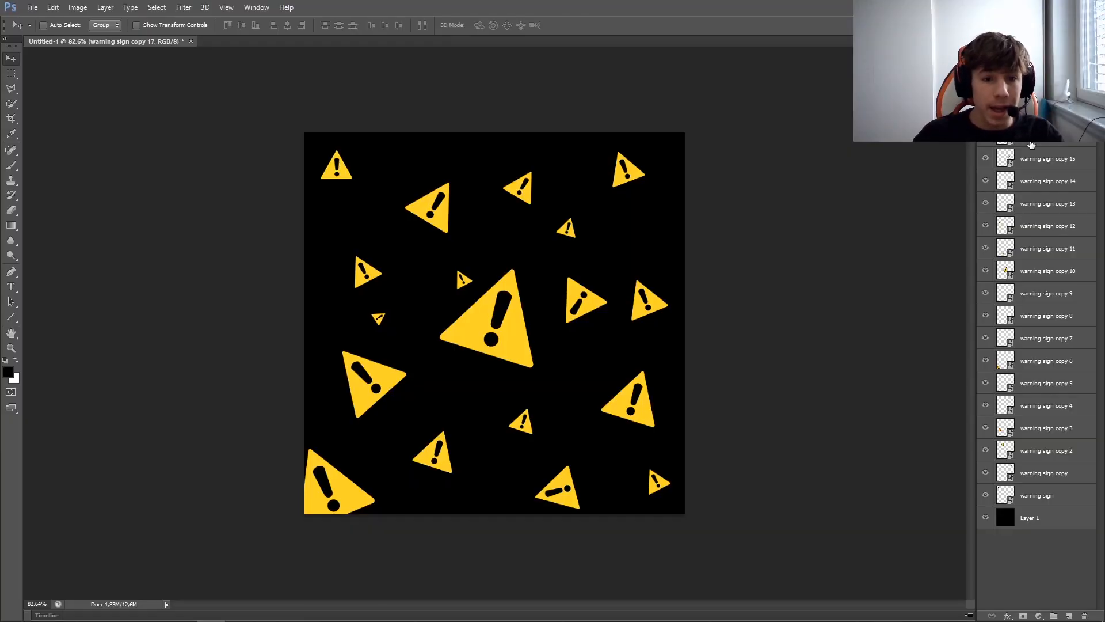
{"action": "left_click", "coordinate": [1037, 495]}
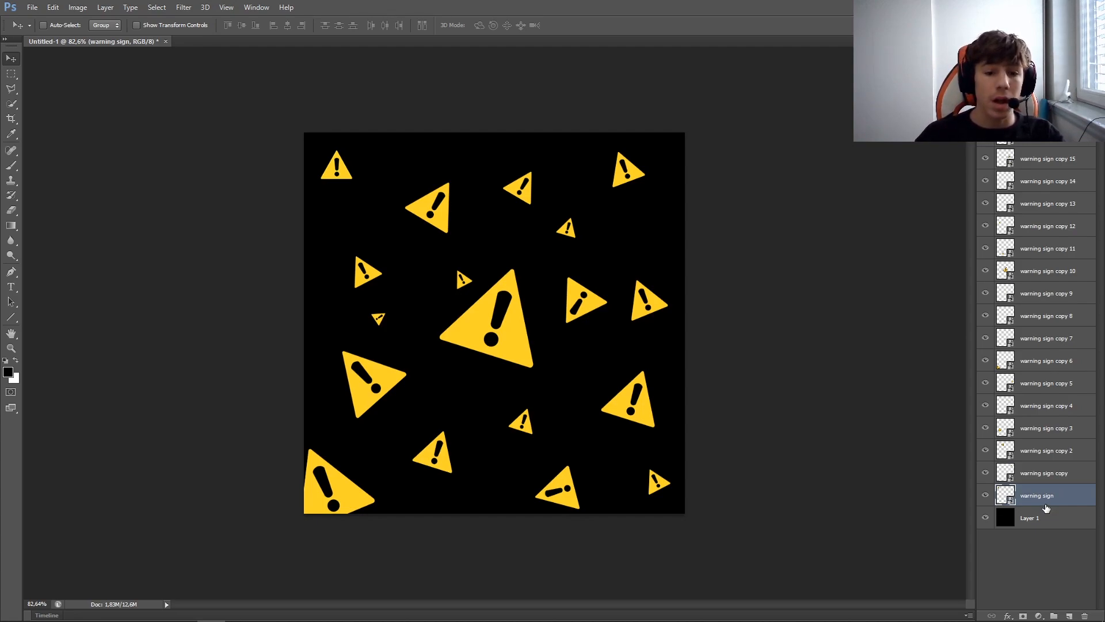
{"action": "mouse_move", "coordinate": [1045, 417]}
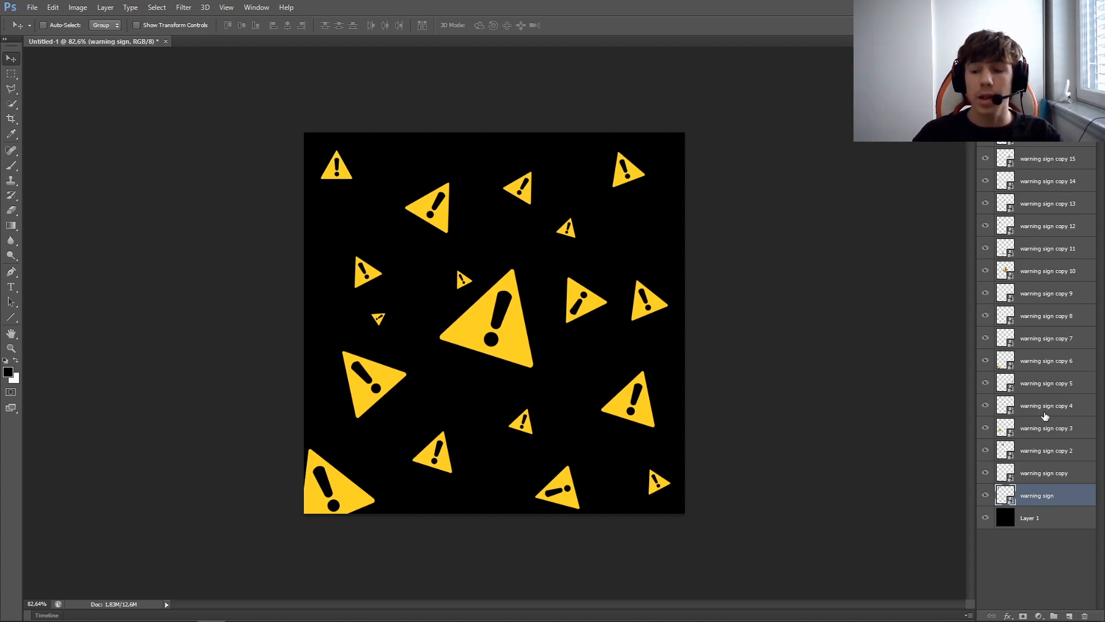
{"action": "mouse_move", "coordinate": [971, 356]}
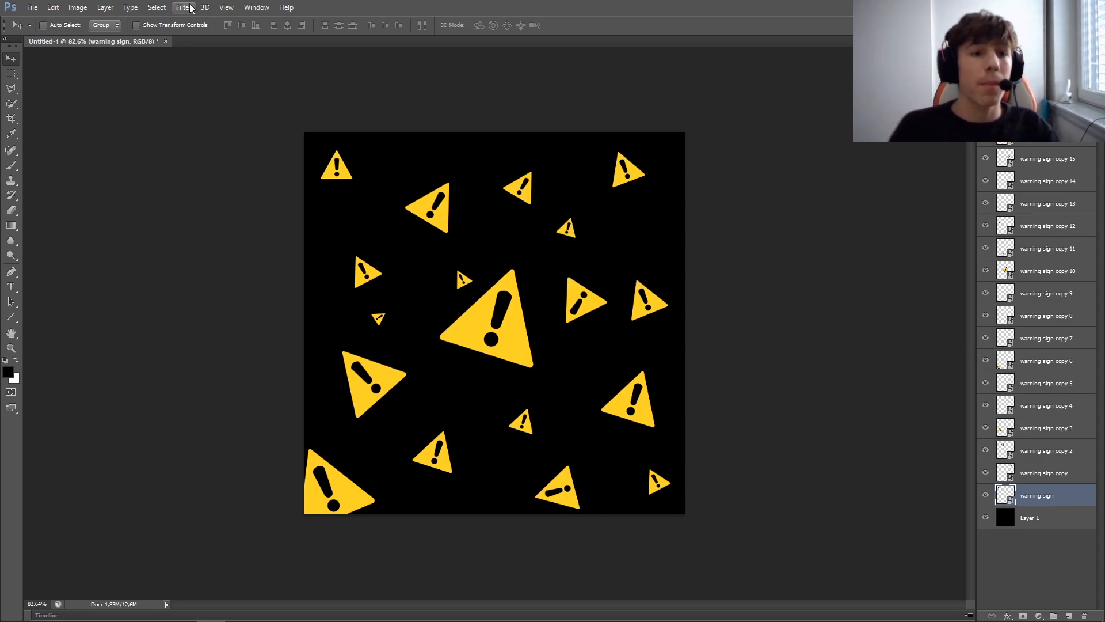
Apply Filter > Blur > Motion Blur to the original sign with about 8 px distance and an angled streak
{"action": "left_click", "coordinate": [183, 7]}
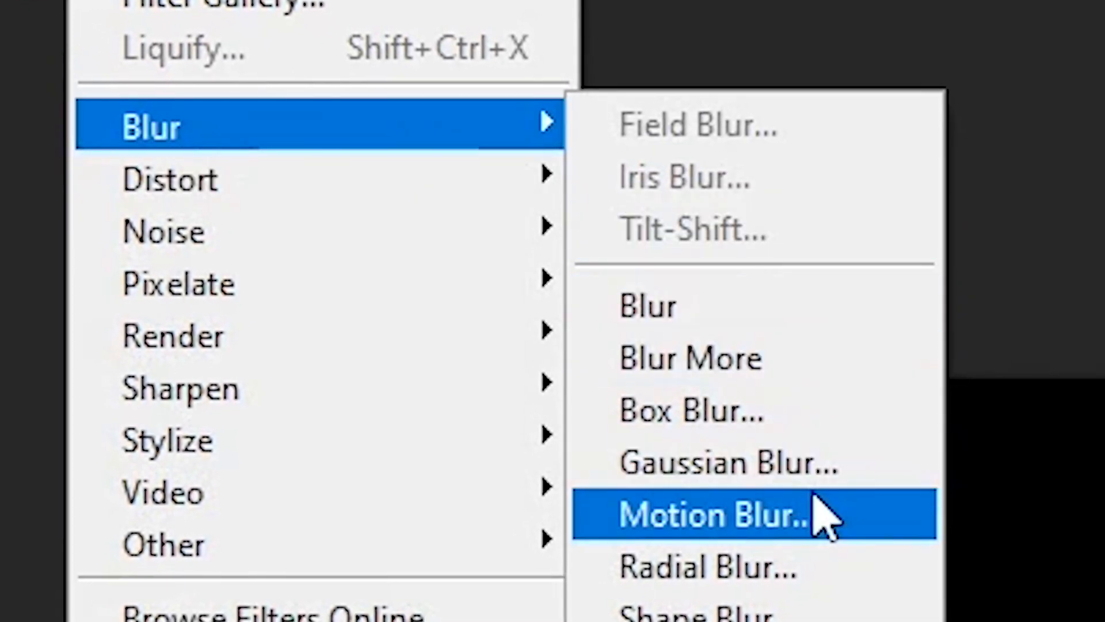
{"action": "left_click", "coordinate": [713, 513]}
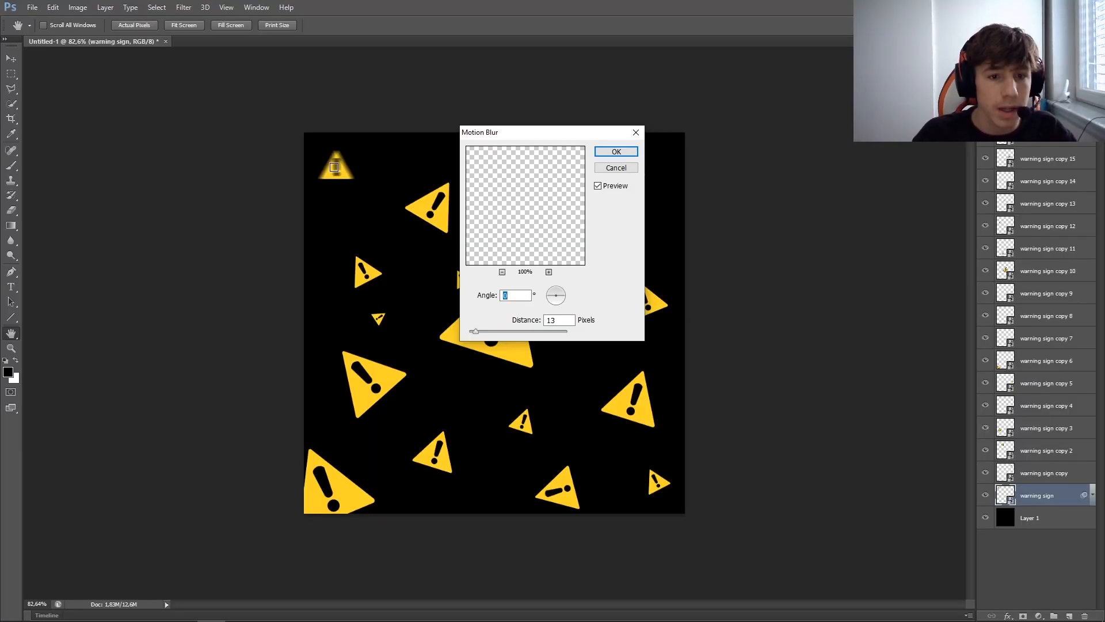
{"action": "left_click_drag", "start_coordinate": [482, 332], "coordinate": [473, 331]}
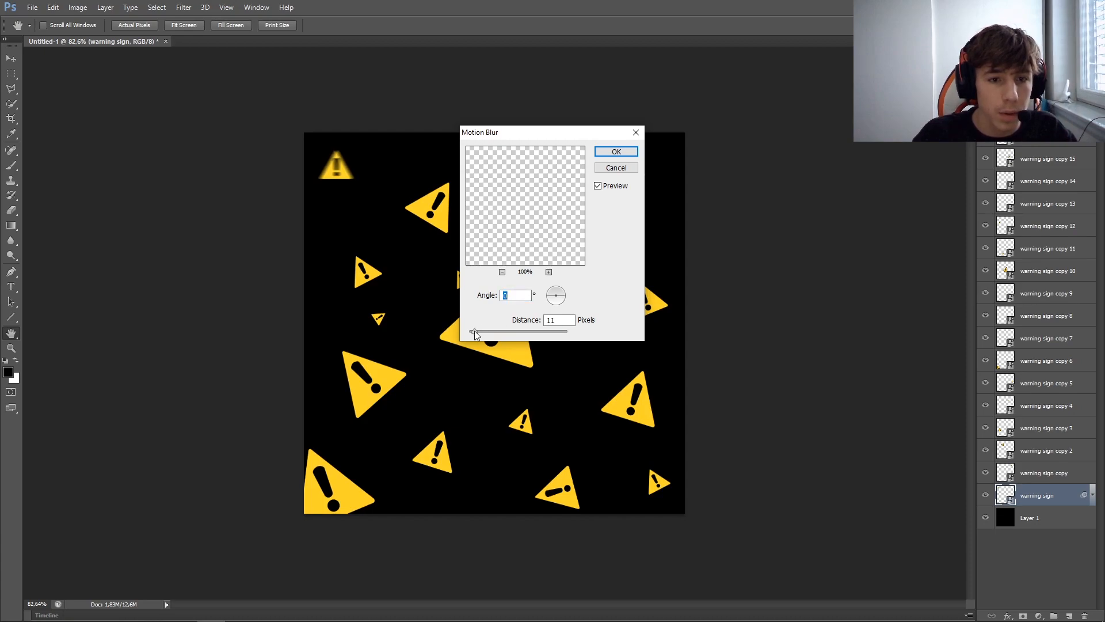
{"action": "left_click_drag", "start_coordinate": [473, 331], "coordinate": [483, 332]}
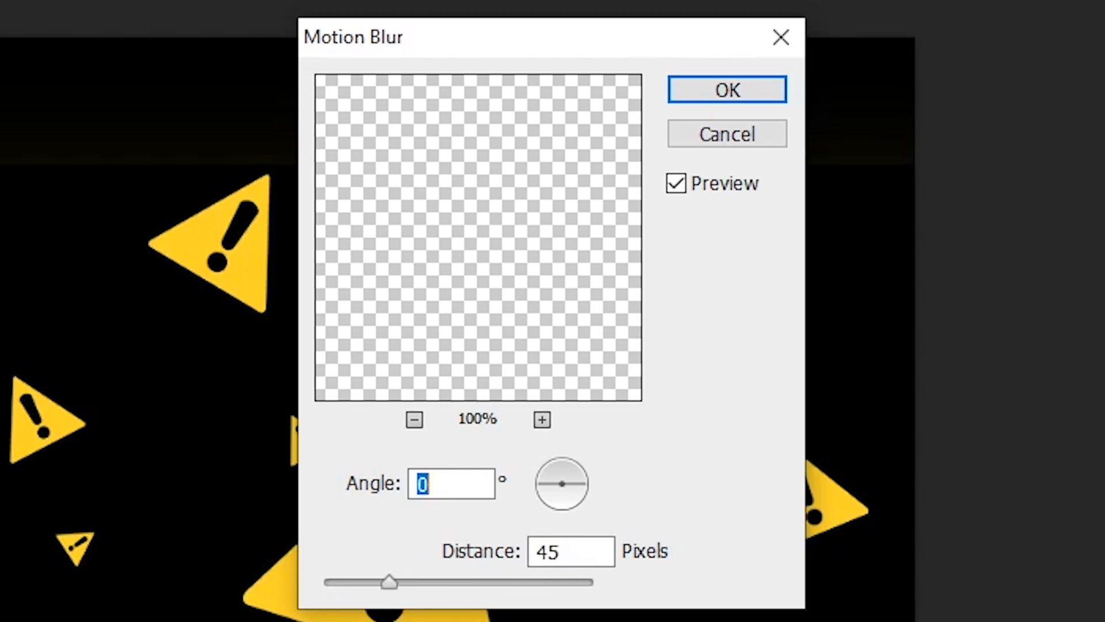
{"action": "left_click_drag", "start_coordinate": [391, 581], "coordinate": [338, 581]}
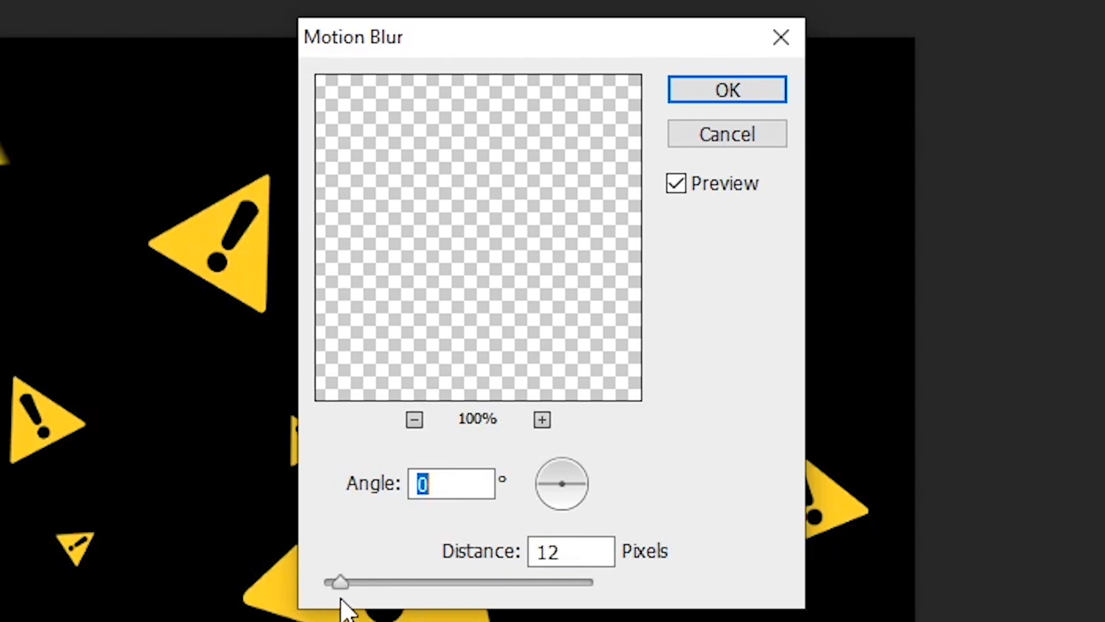
{"action": "left_click_drag", "start_coordinate": [338, 582], "coordinate": [335, 582]}
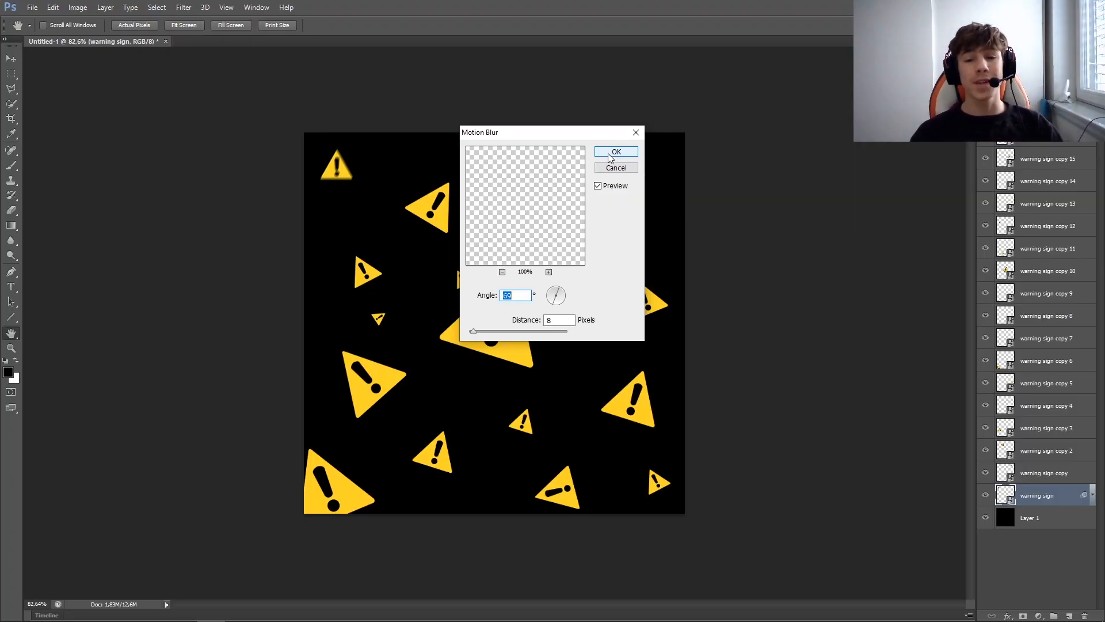
Confirm the motion blur and duplicate the blurred warning sign layer several times with Ctrl+J
{"action": "left_click", "coordinate": [615, 152]}
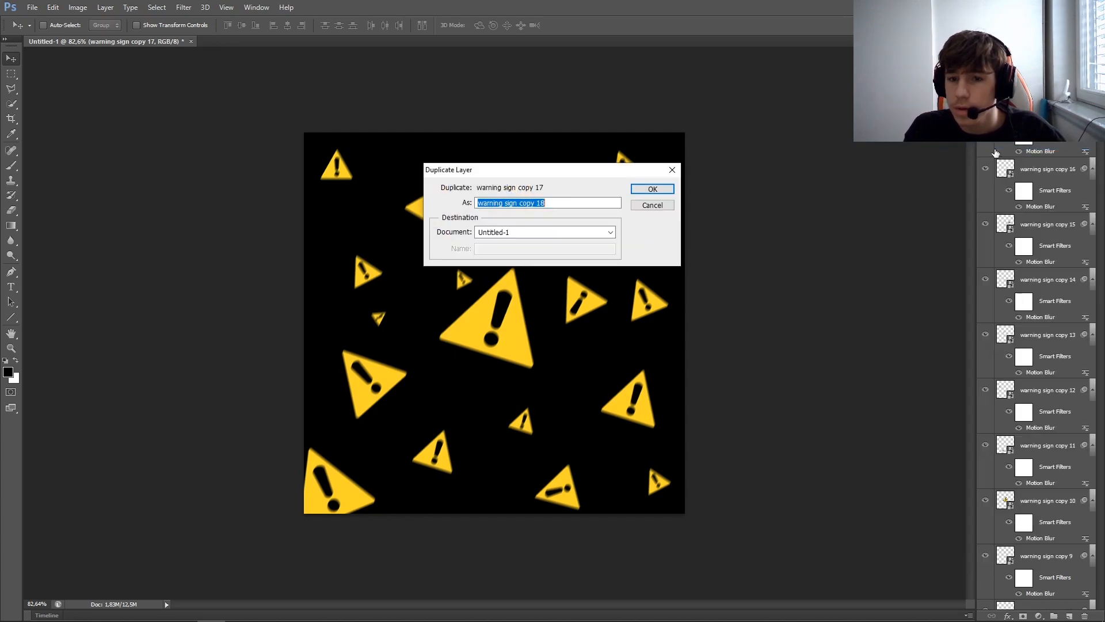
{"action": "left_click", "coordinate": [650, 188]}
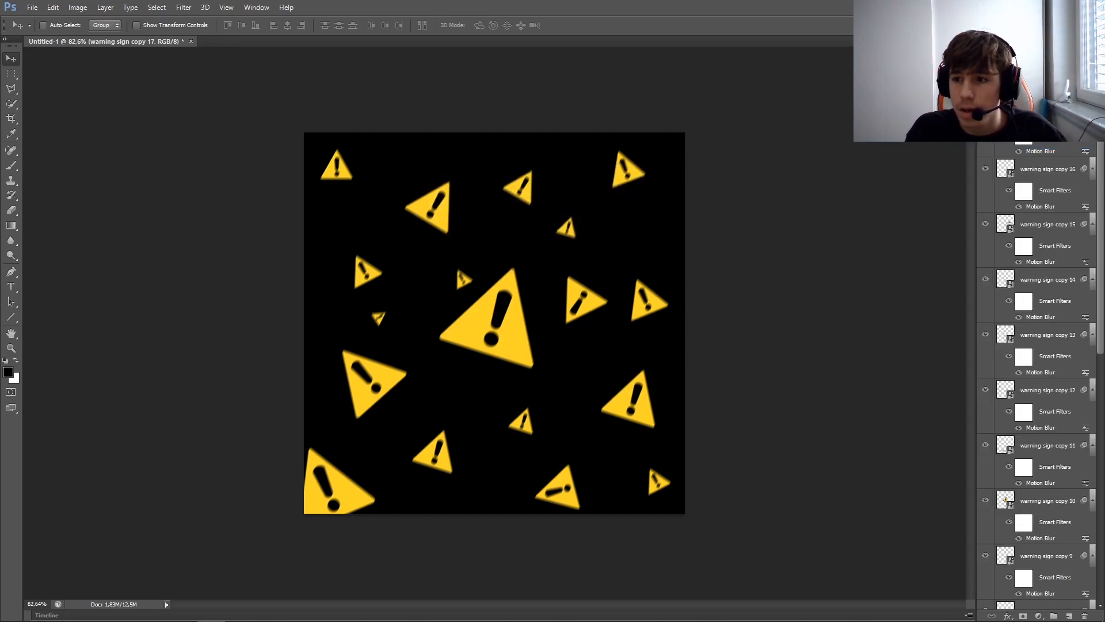
{"action": "key", "text": "ctrl+j"}
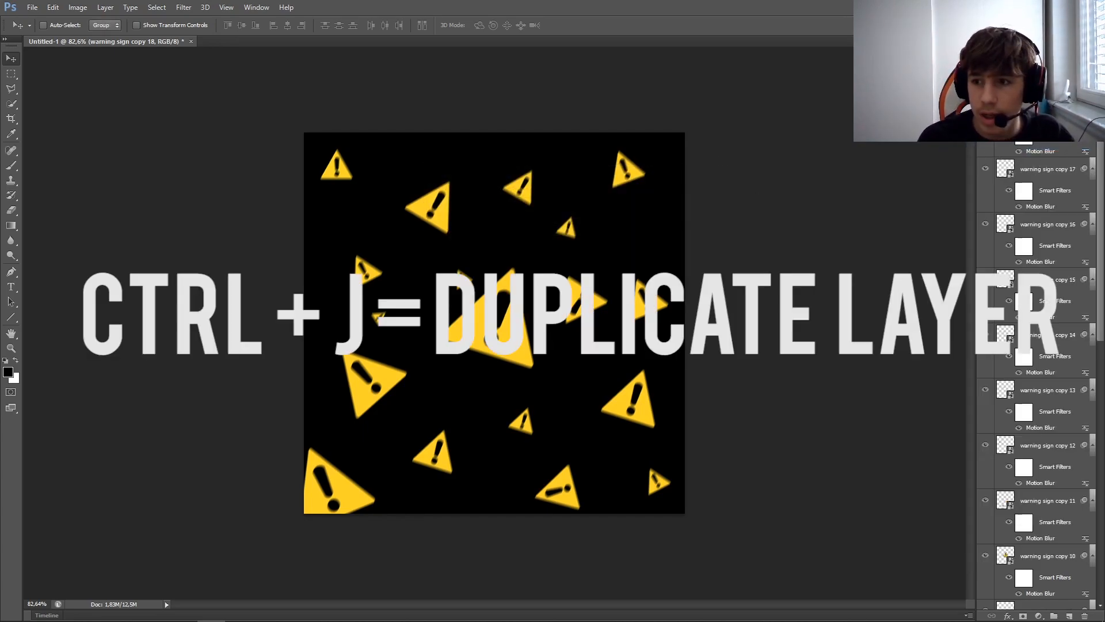
{"action": "key", "text": "ctrl+j"}
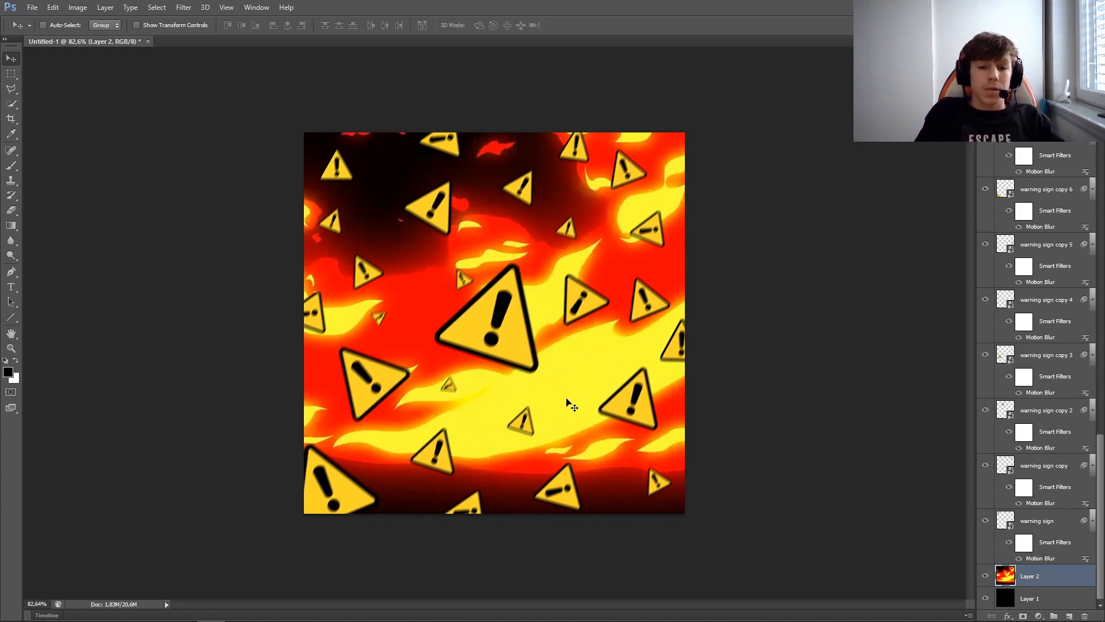
{"action": "mouse_move", "coordinate": [827, 41]}
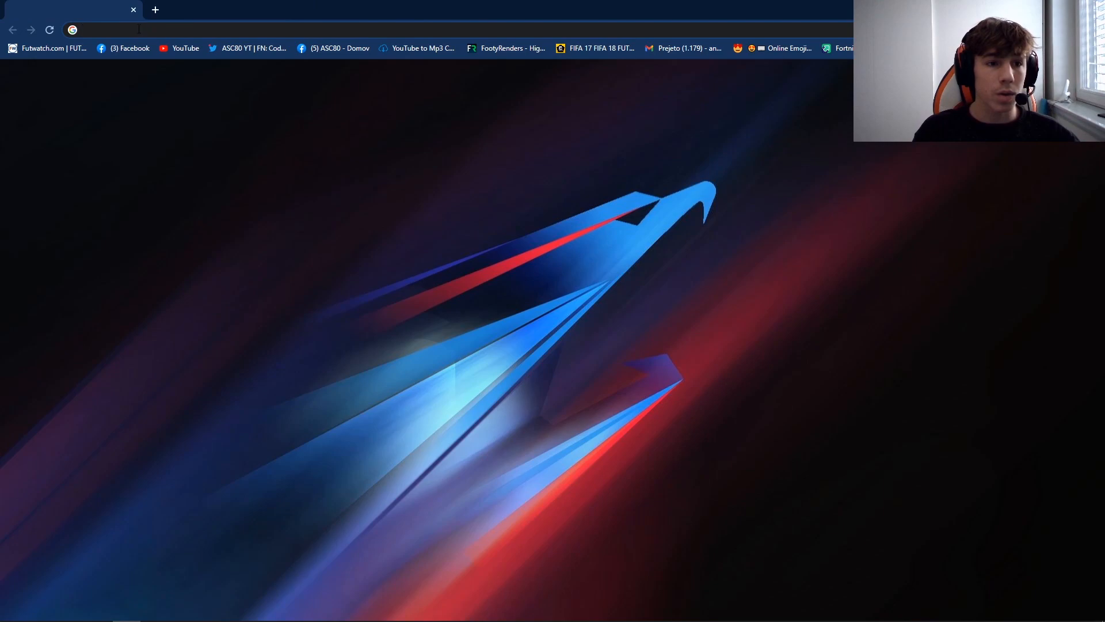
Search Google for 'dafont' and open the DaFont font download site
{"action": "type", "text": "dafont"}
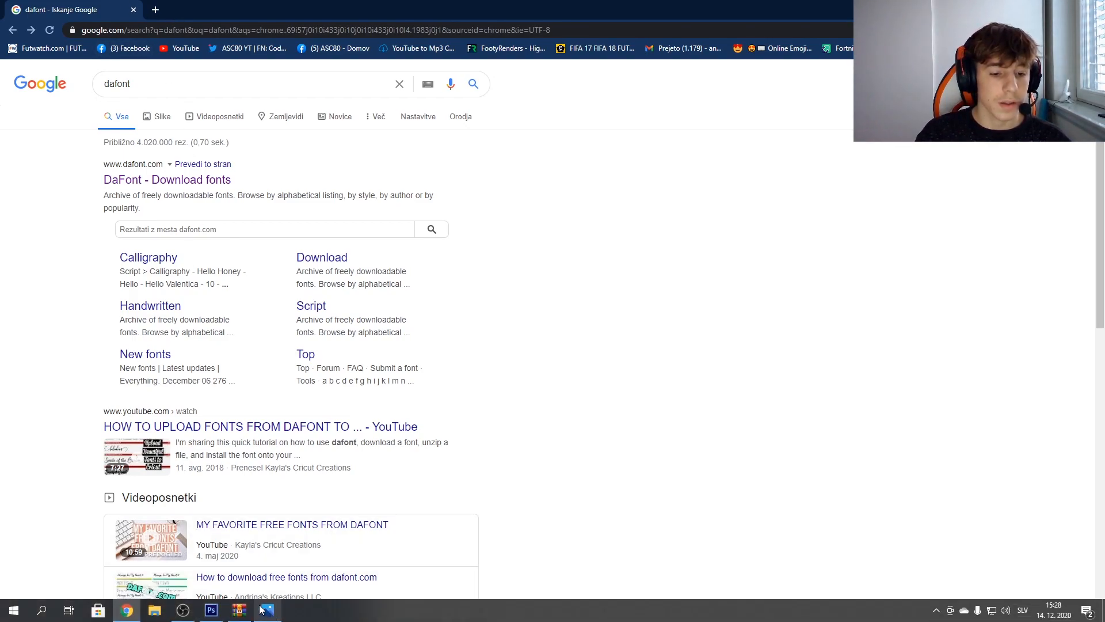
{"action": "left_click", "coordinate": [239, 610]}
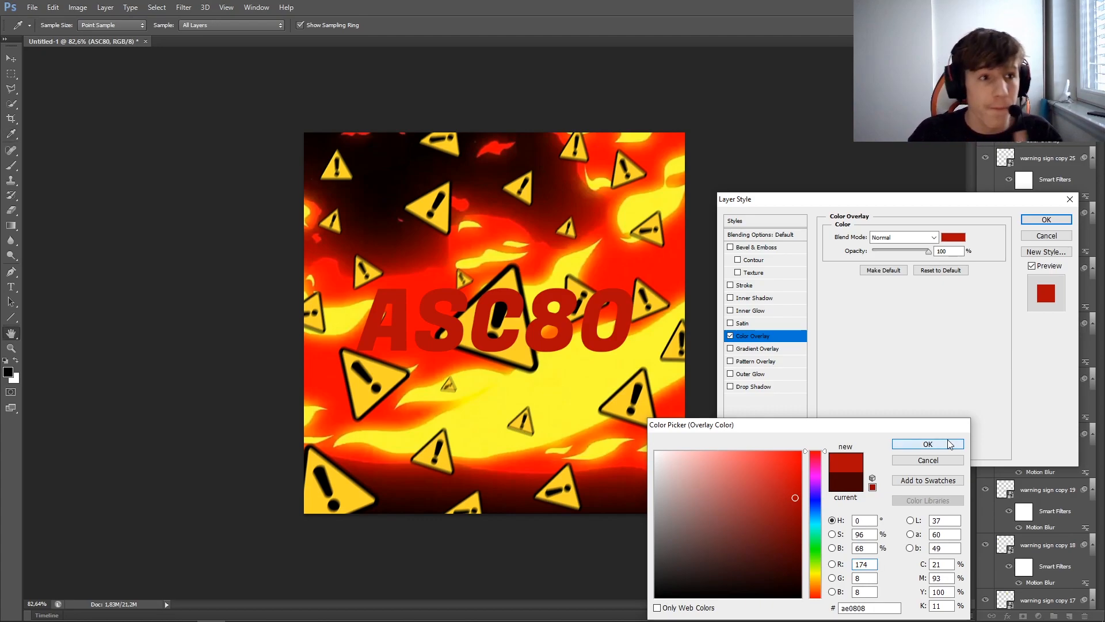
Give the ASC80 text a black outside stroke, satin, and a #ff0000 color overlay
{"action": "left_click", "coordinate": [928, 443]}
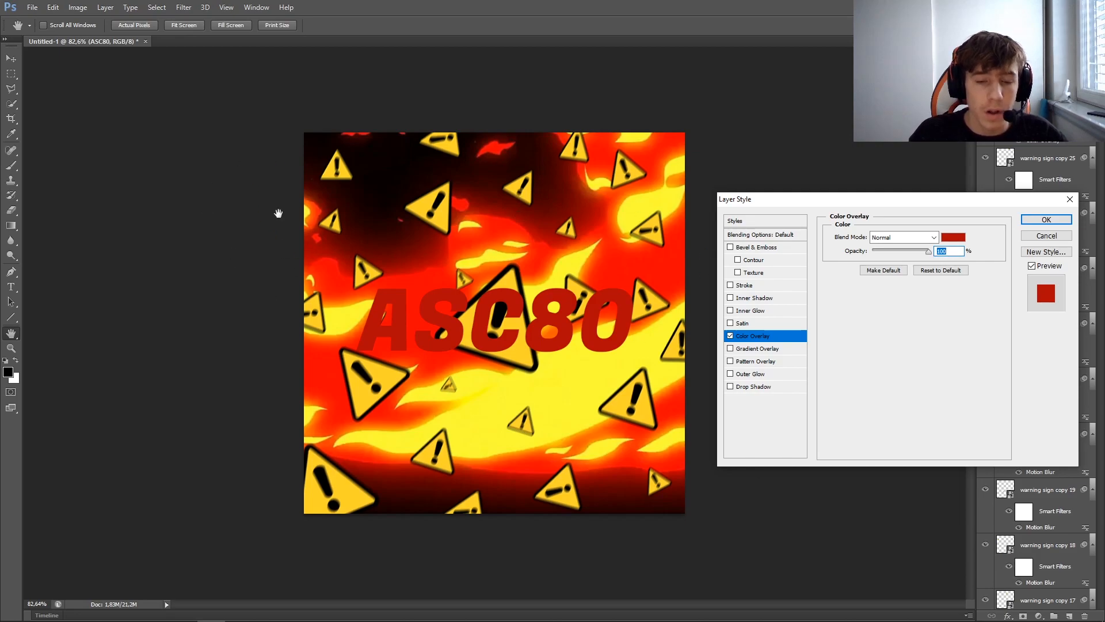
{"action": "left_click", "coordinate": [742, 285]}
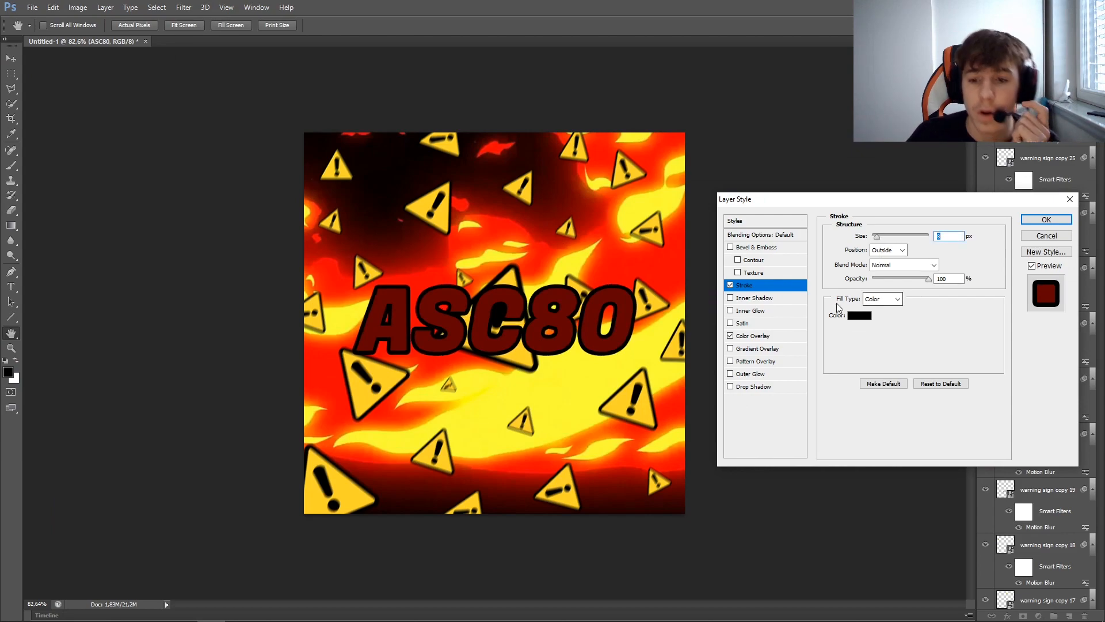
{"action": "left_click", "coordinate": [755, 335]}
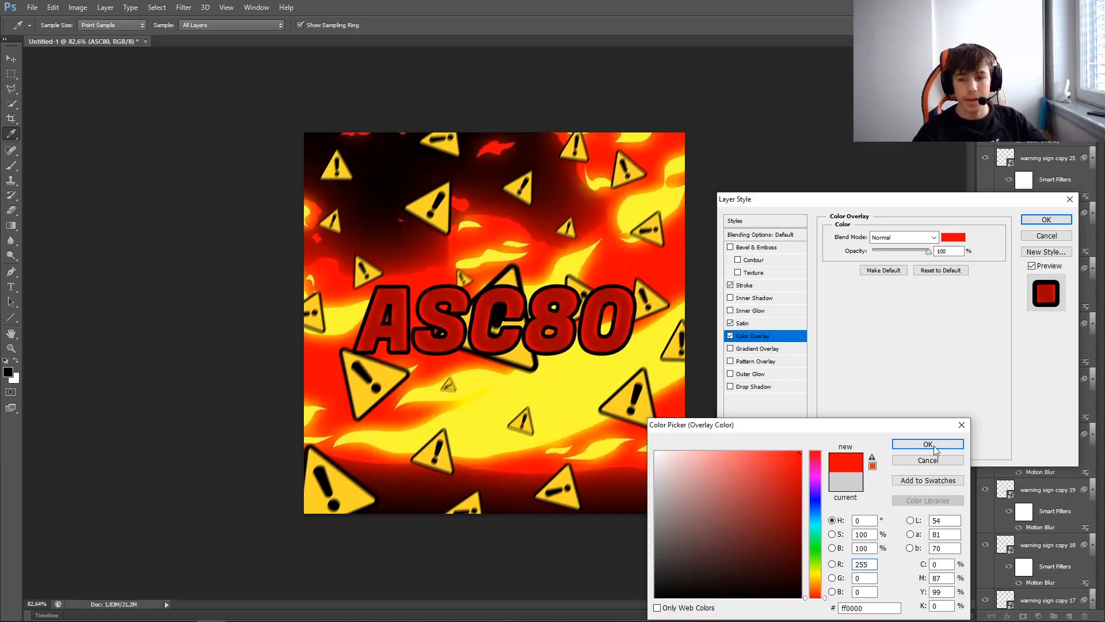
{"action": "left_click", "coordinate": [928, 444]}
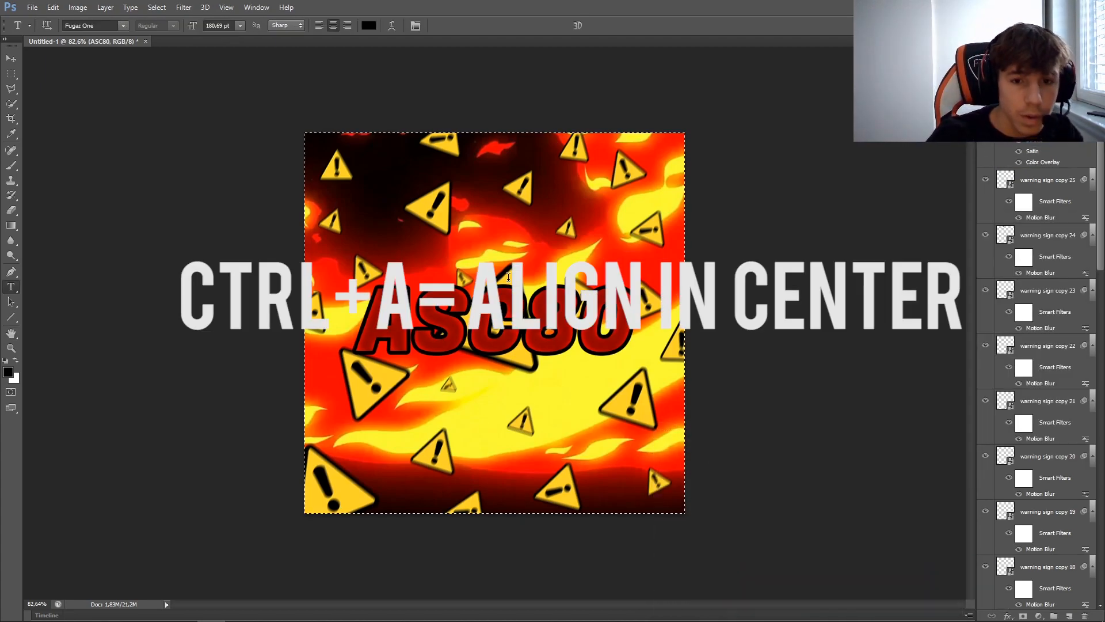
Select the whole canvas so the outlined ASC80 text can be centred against it
{"action": "key", "text": "ctrl+a"}
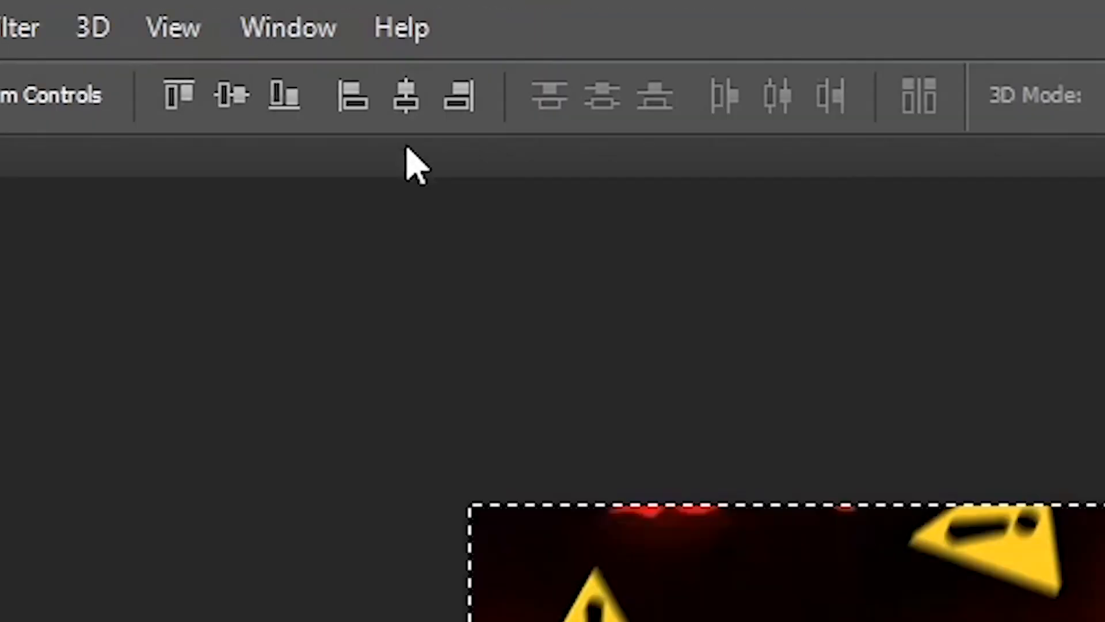
{"action": "mouse_move", "coordinate": [405, 95]}
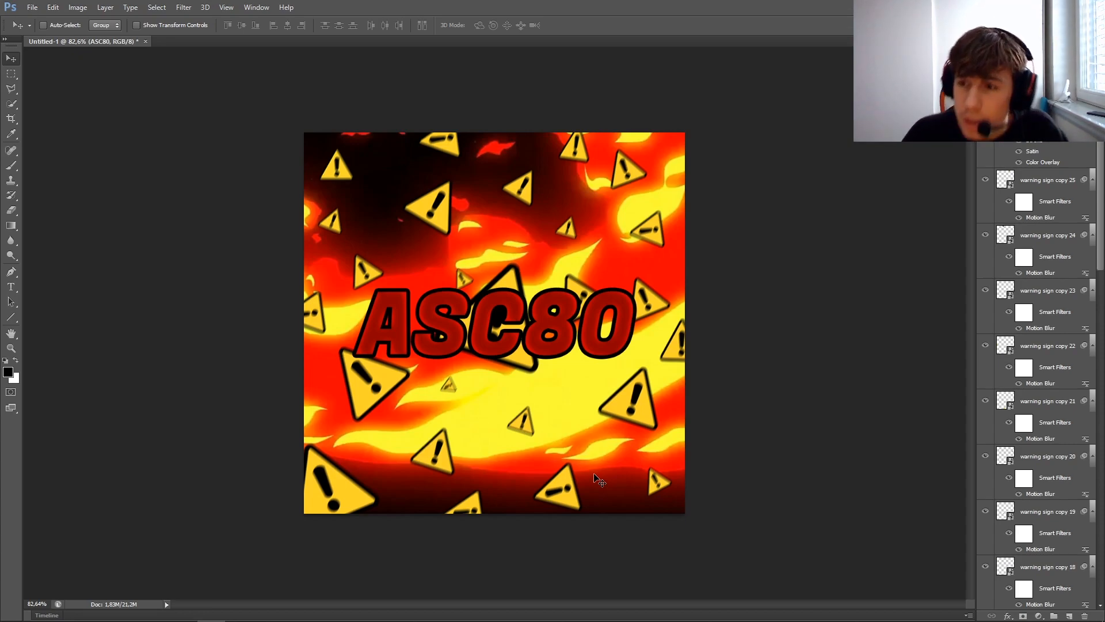
{"action": "mouse_move", "coordinate": [321, 219]}
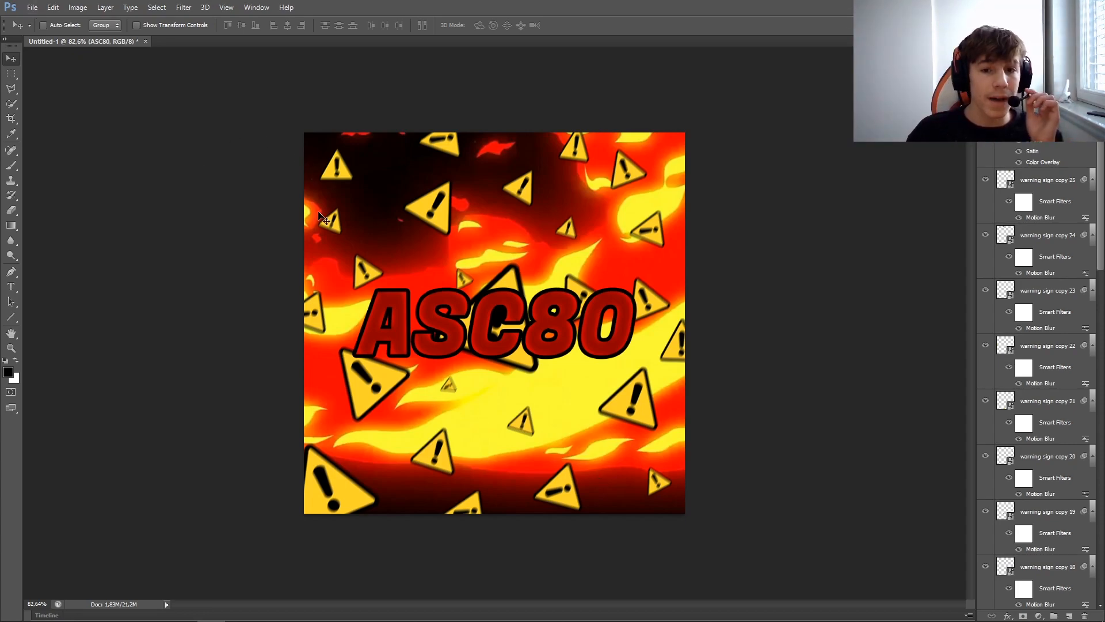
Save the design as a PSD named 'Youtube Profile Picture ASC80' with Maximize Compatibility accepted
{"action": "left_click", "coordinate": [32, 7]}
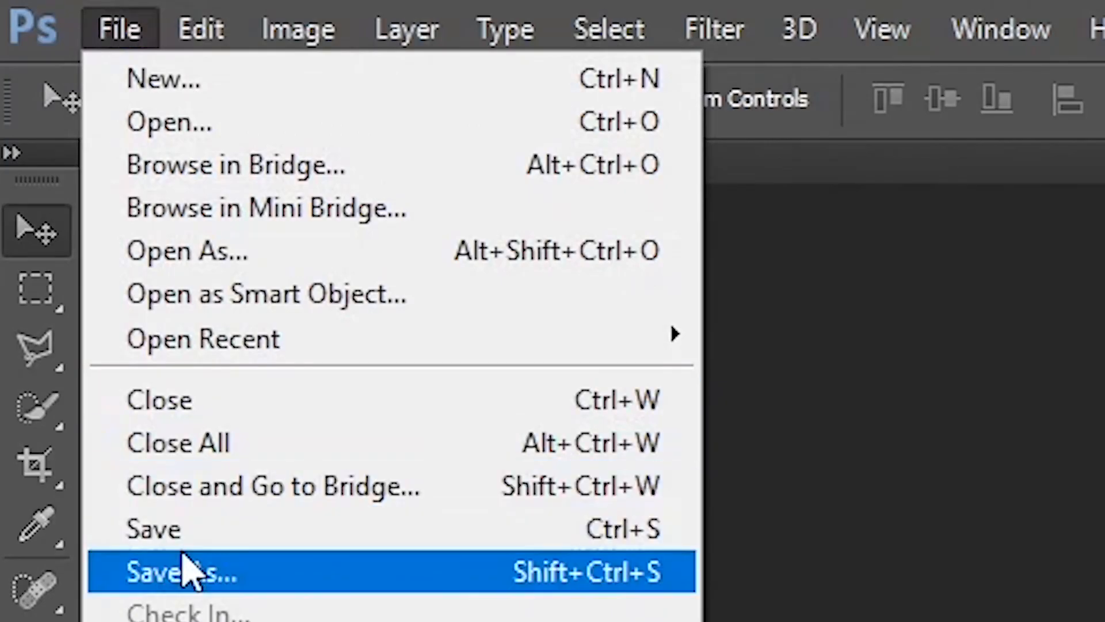
{"action": "left_click", "coordinate": [180, 571]}
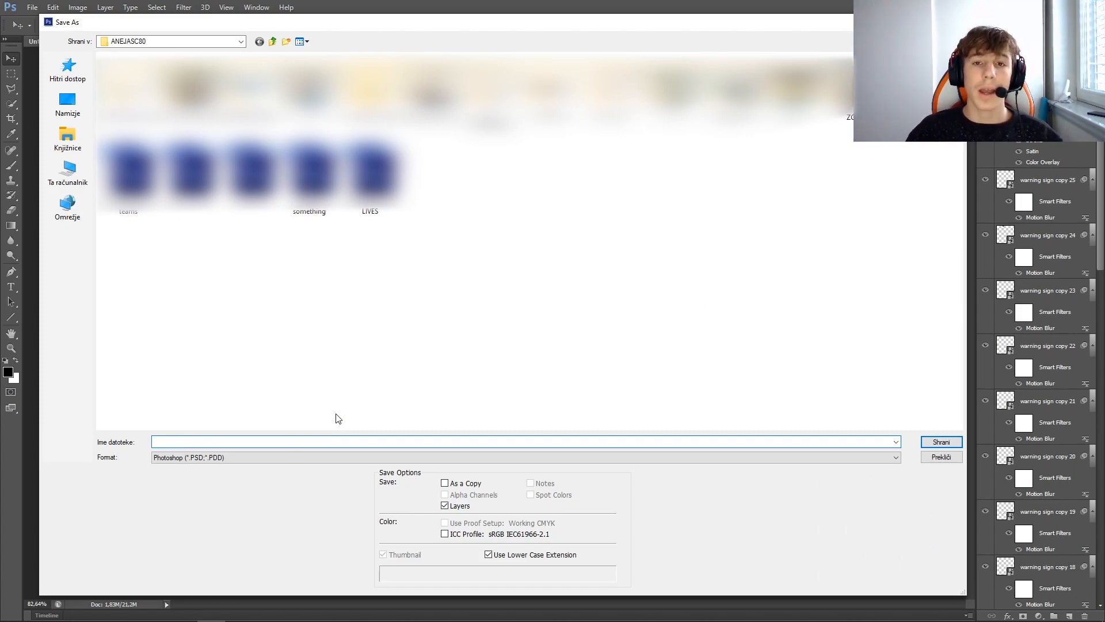
{"action": "left_click", "coordinate": [525, 441]}
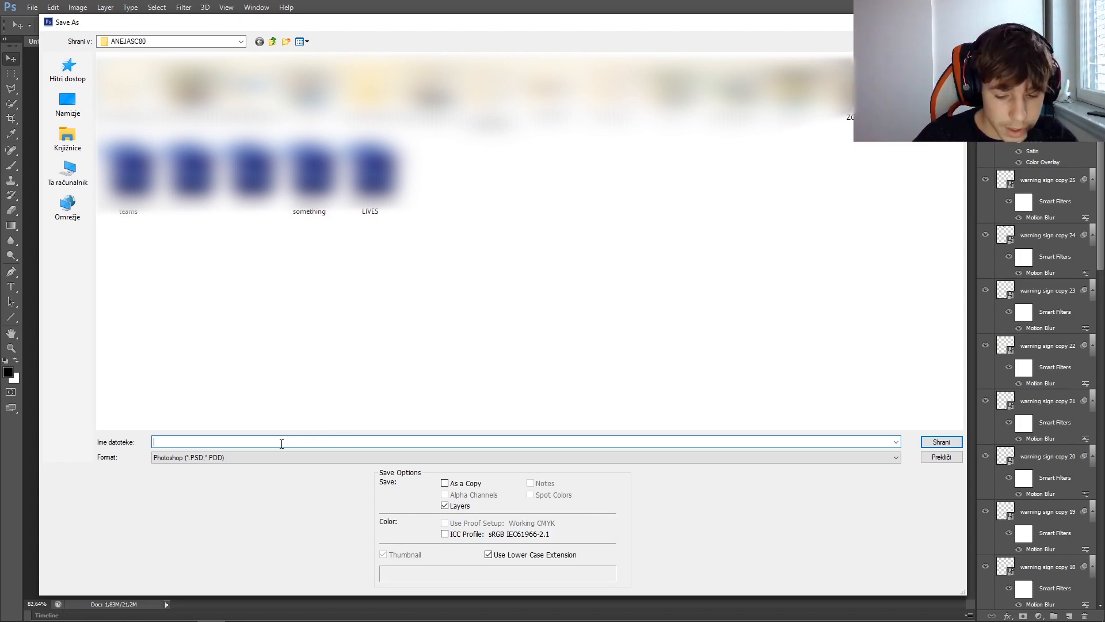
{"action": "type", "text": "yOU"}
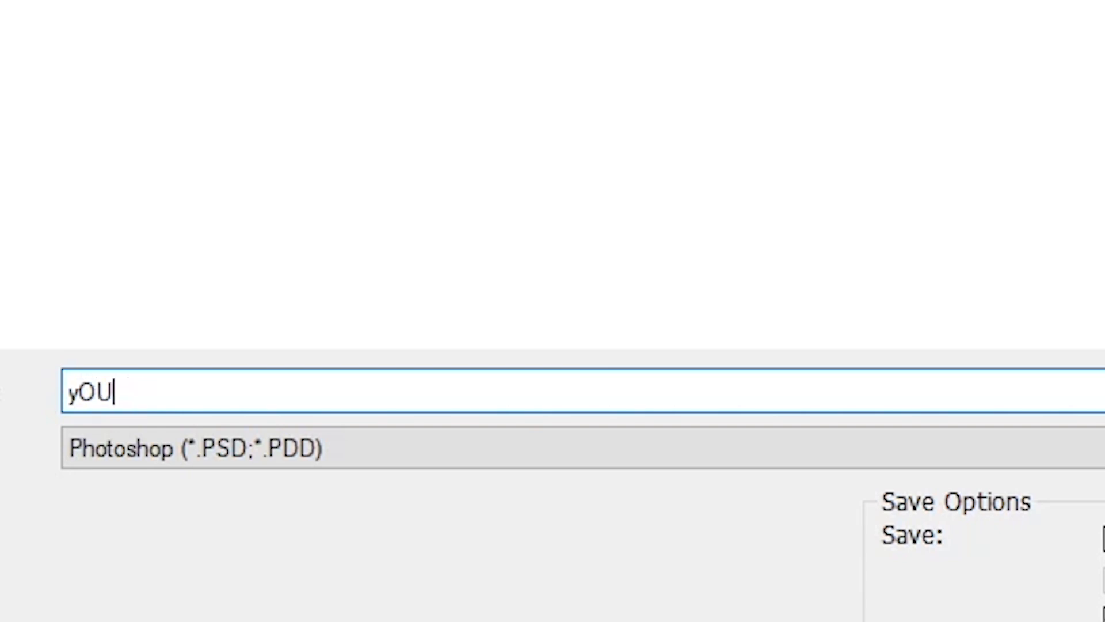
{"action": "type", "text": "You"}
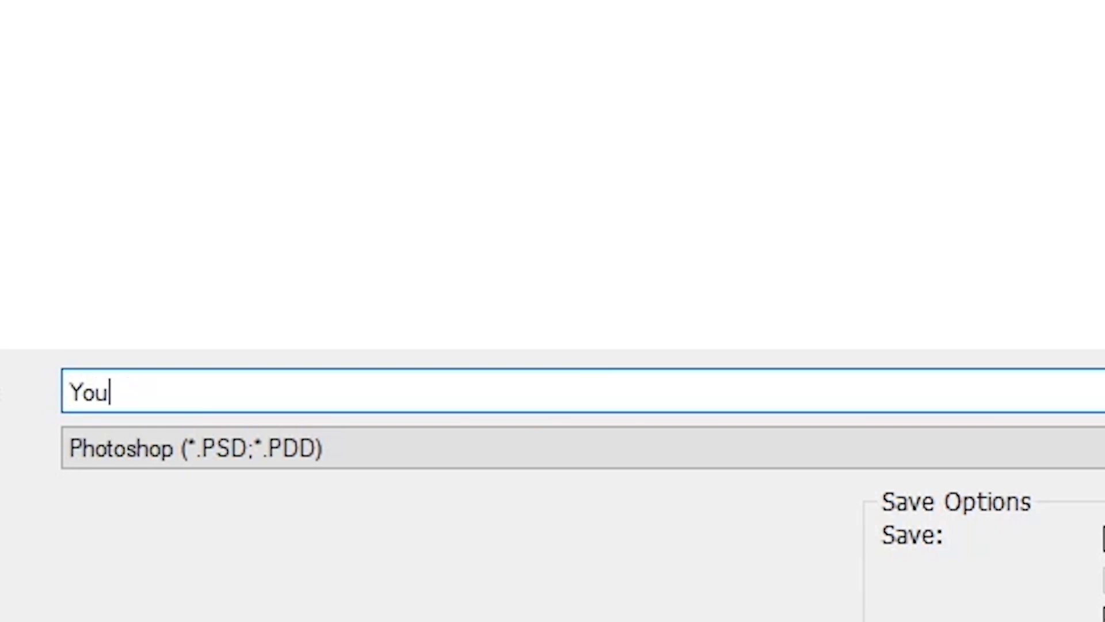
{"action": "type", "text": "tube Profile Picture"}
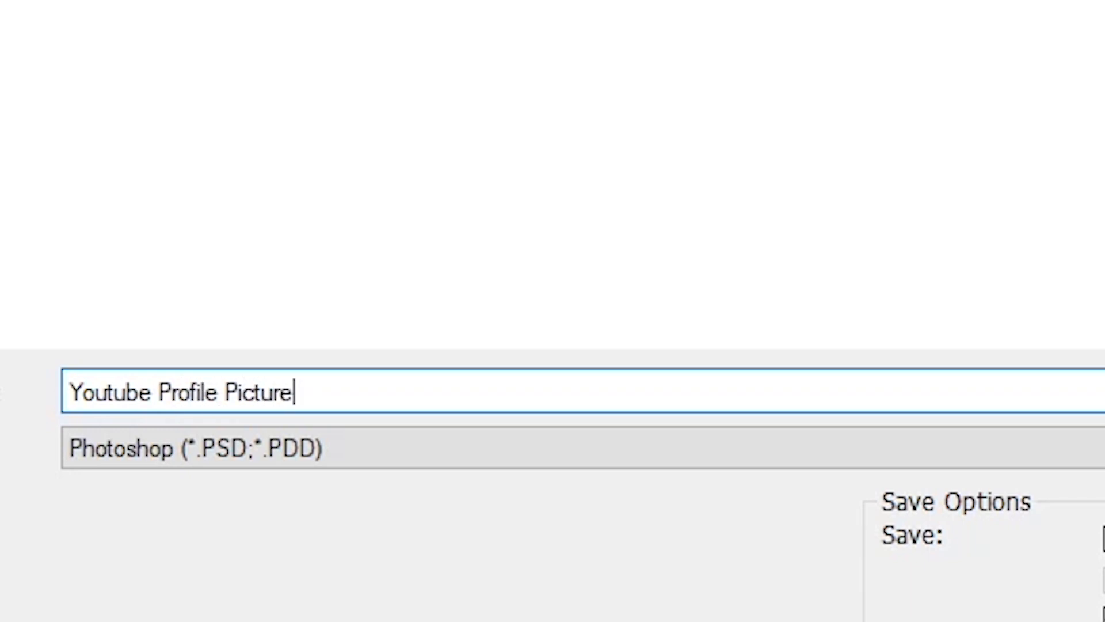
{"action": "type", "text": "ASC80"}
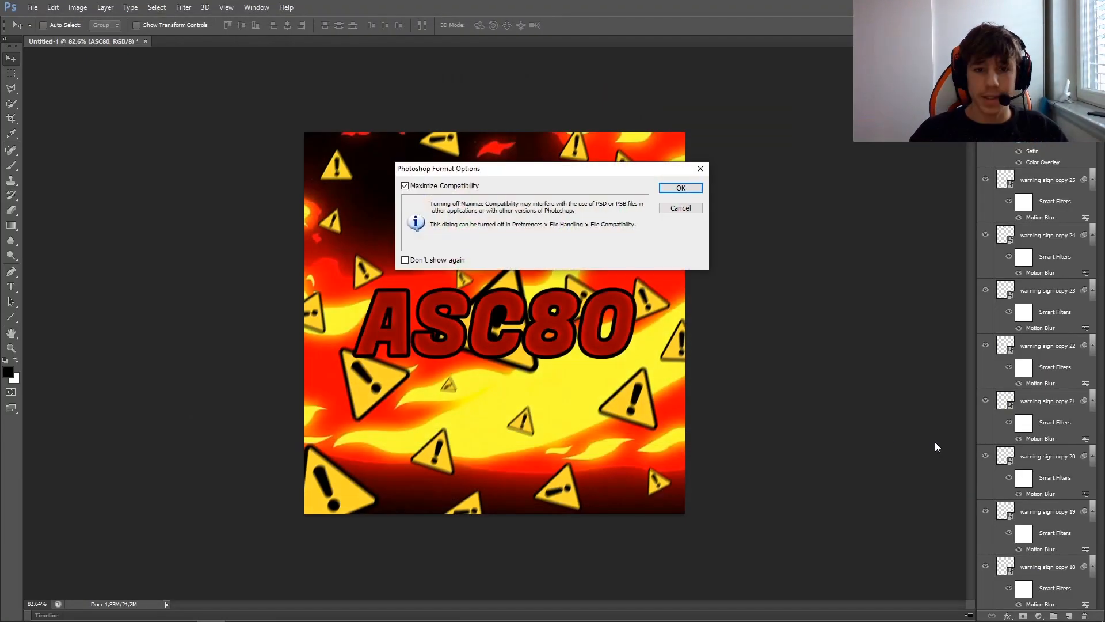
{"action": "left_click", "coordinate": [679, 188]}
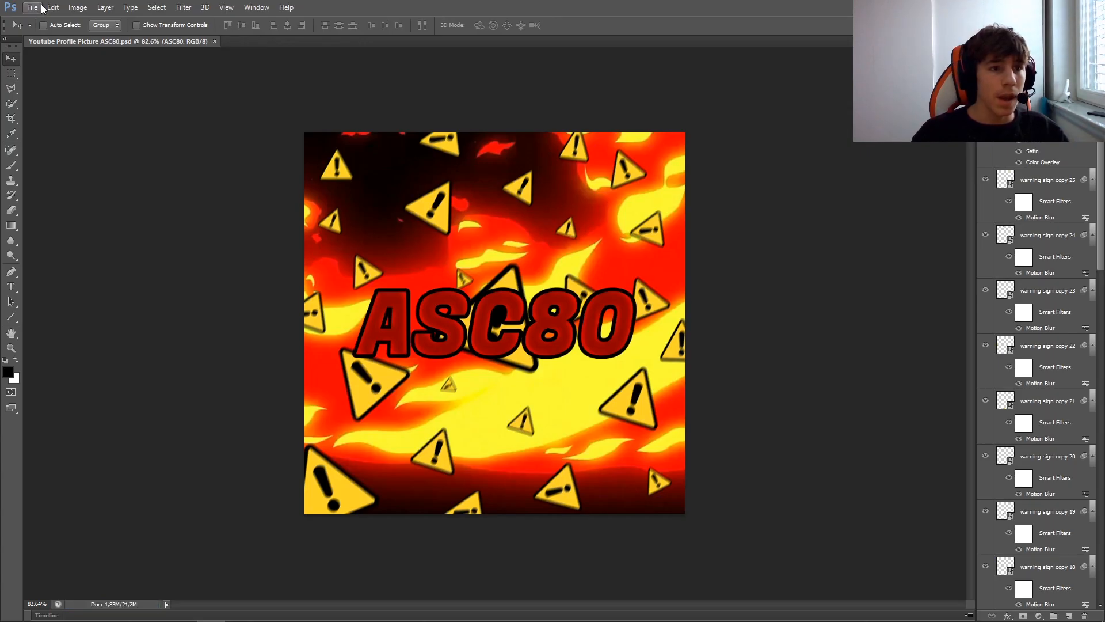
Save another copy of the design in JPEG format under the same name
{"action": "left_click", "coordinate": [33, 7]}
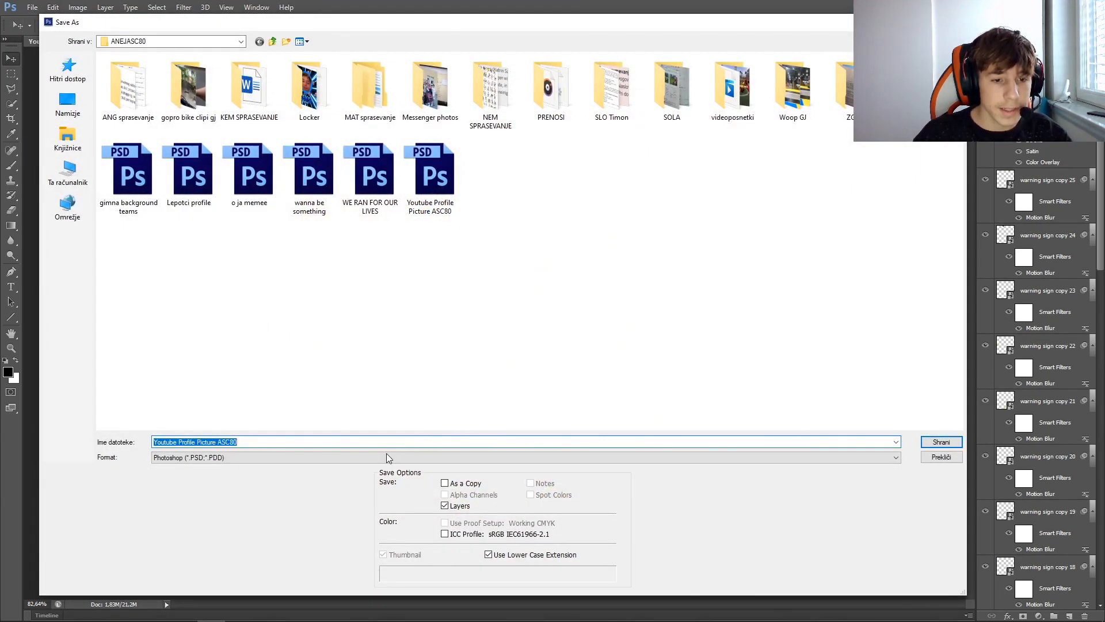
{"action": "left_click", "coordinate": [525, 457]}
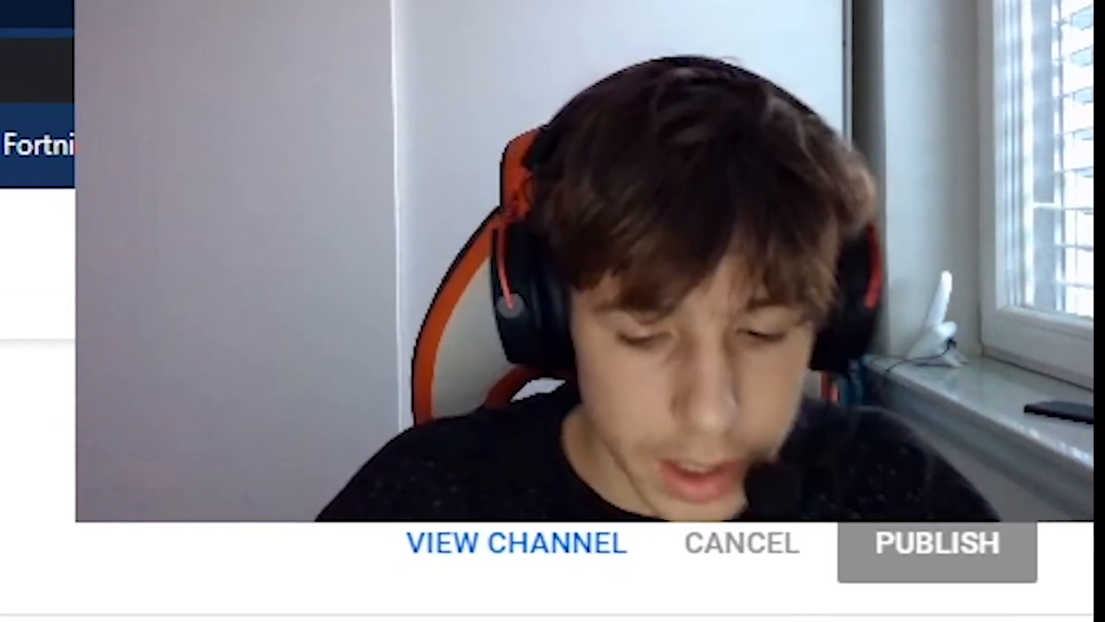
Upload 'Youtube Profile Picture ASC80.jpg' as the channel profile picture and accept the crop
{"action": "type", "text": "yout"}
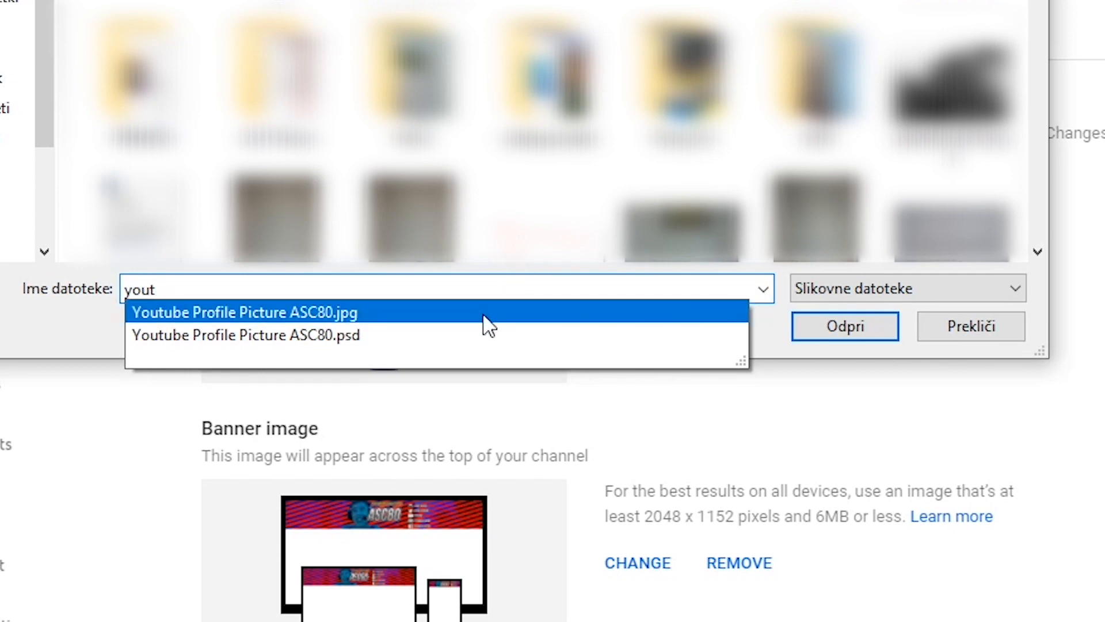
{"action": "left_click", "coordinate": [246, 312]}
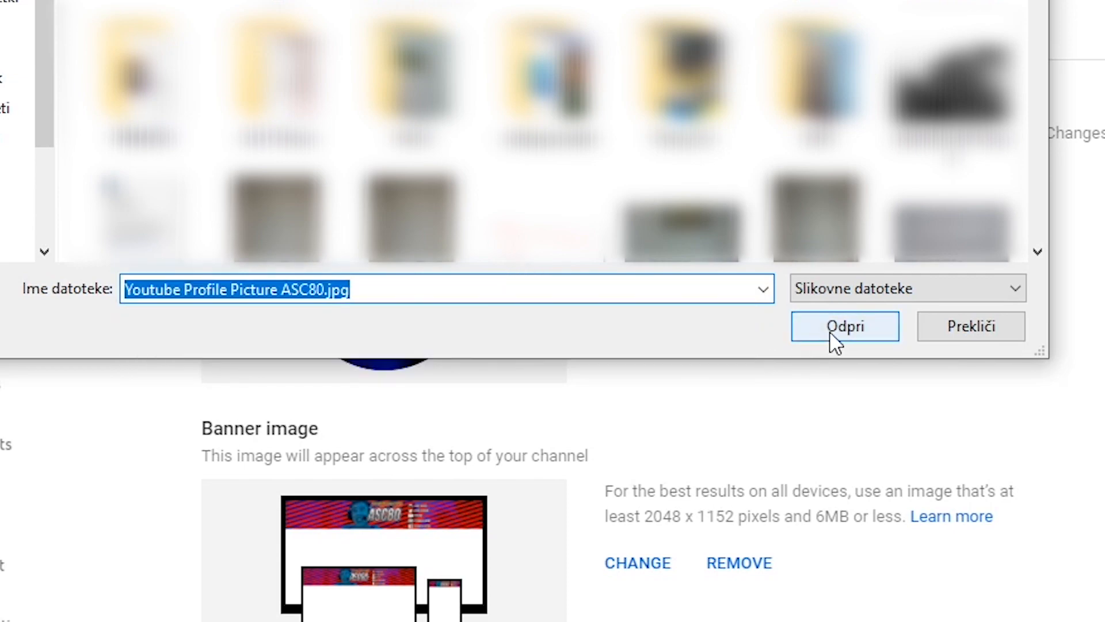
{"action": "left_click", "coordinate": [844, 326]}
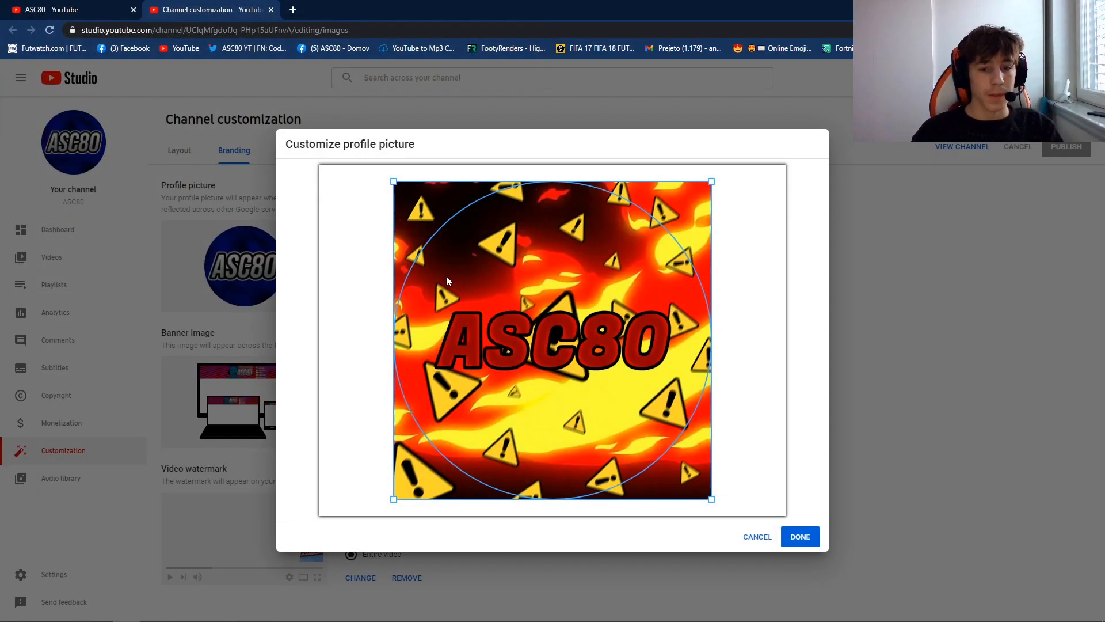
{"action": "mouse_move", "coordinate": [828, 385]}
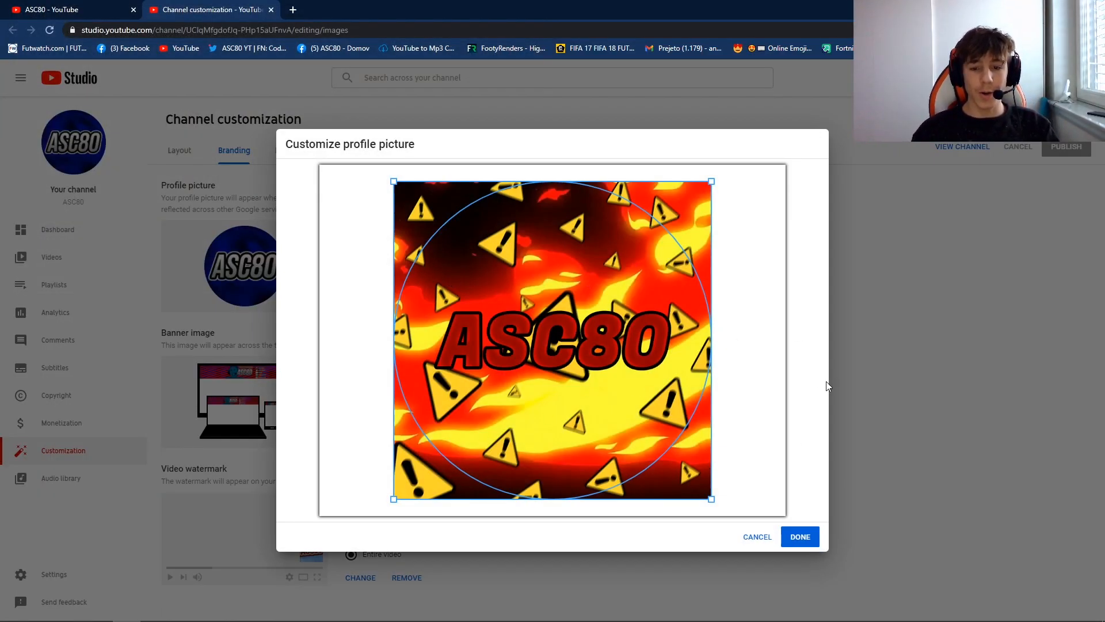
{"action": "mouse_move", "coordinate": [768, 421]}
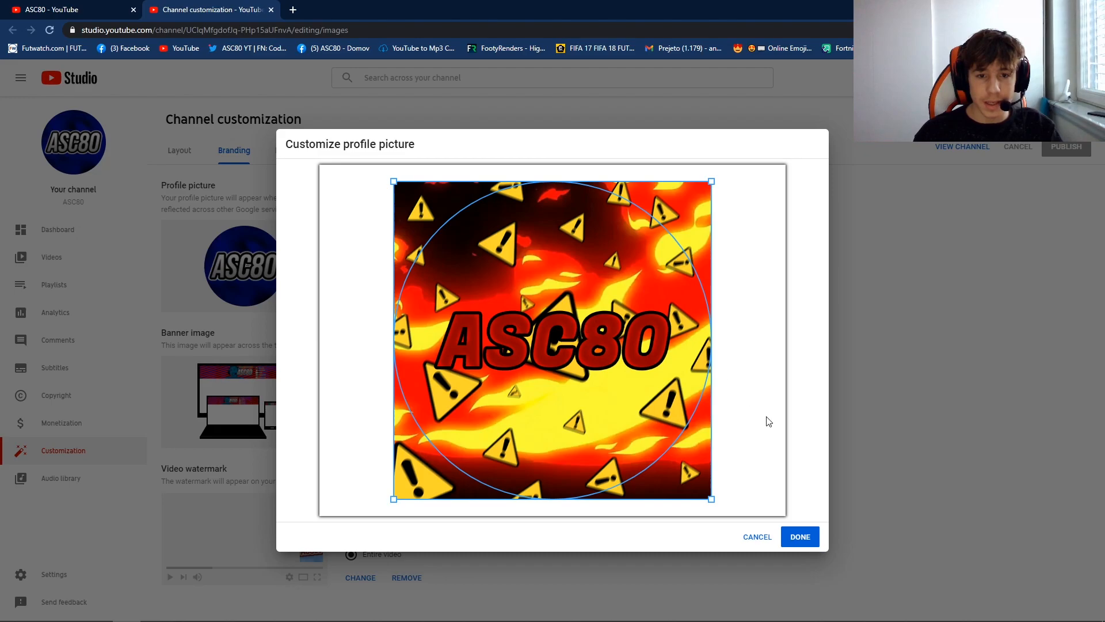
{"action": "left_click", "coordinate": [799, 537]}
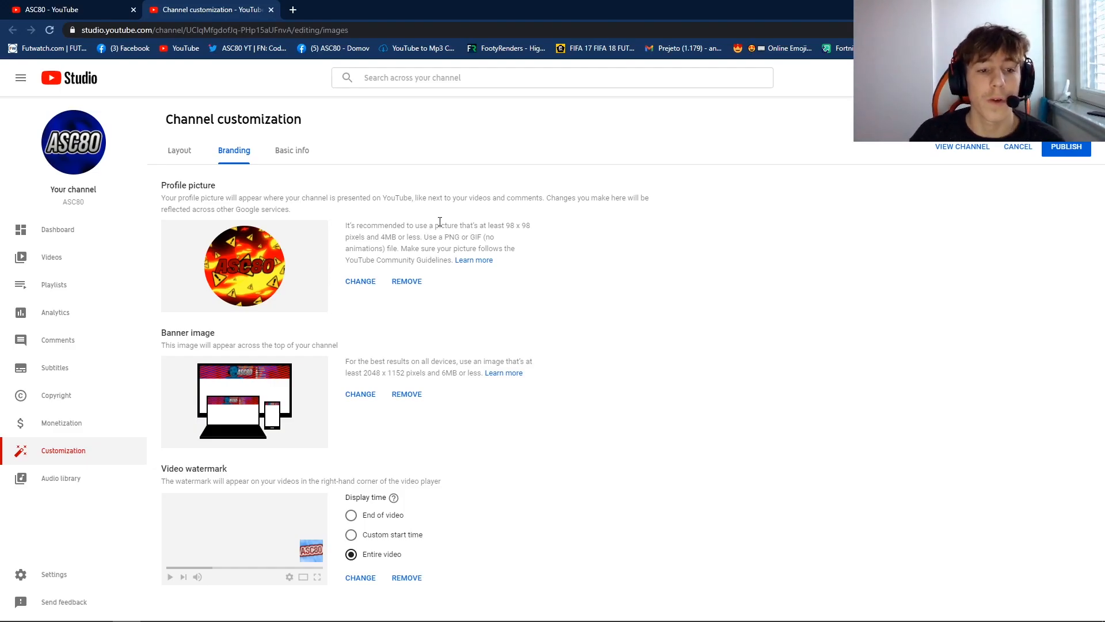
{"action": "mouse_move", "coordinate": [817, 289]}
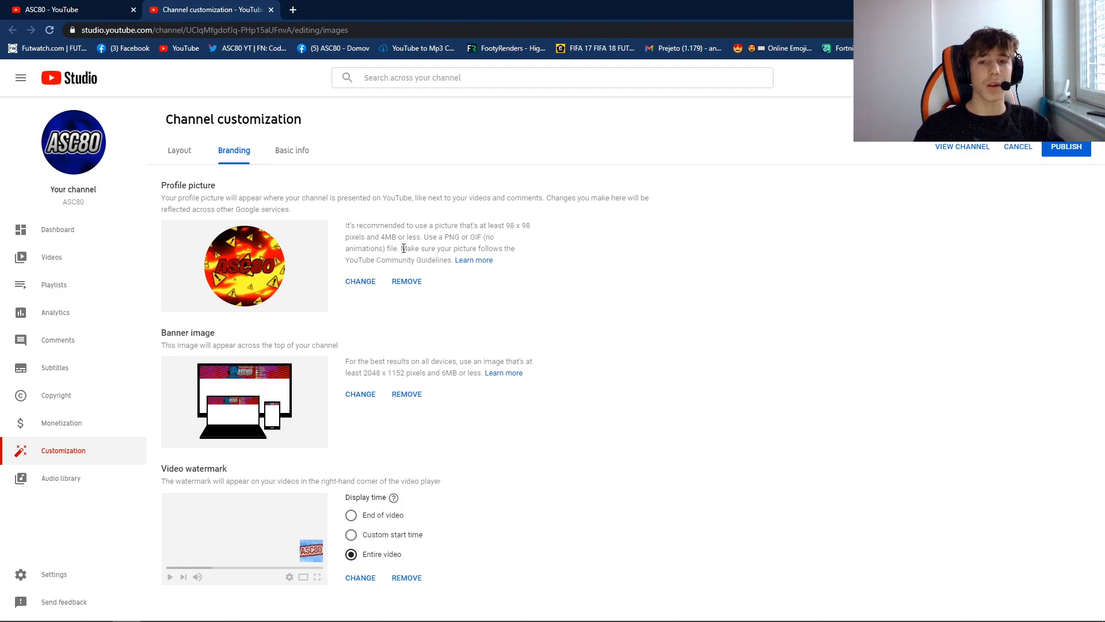
{"action": "mouse_move", "coordinate": [361, 276]}
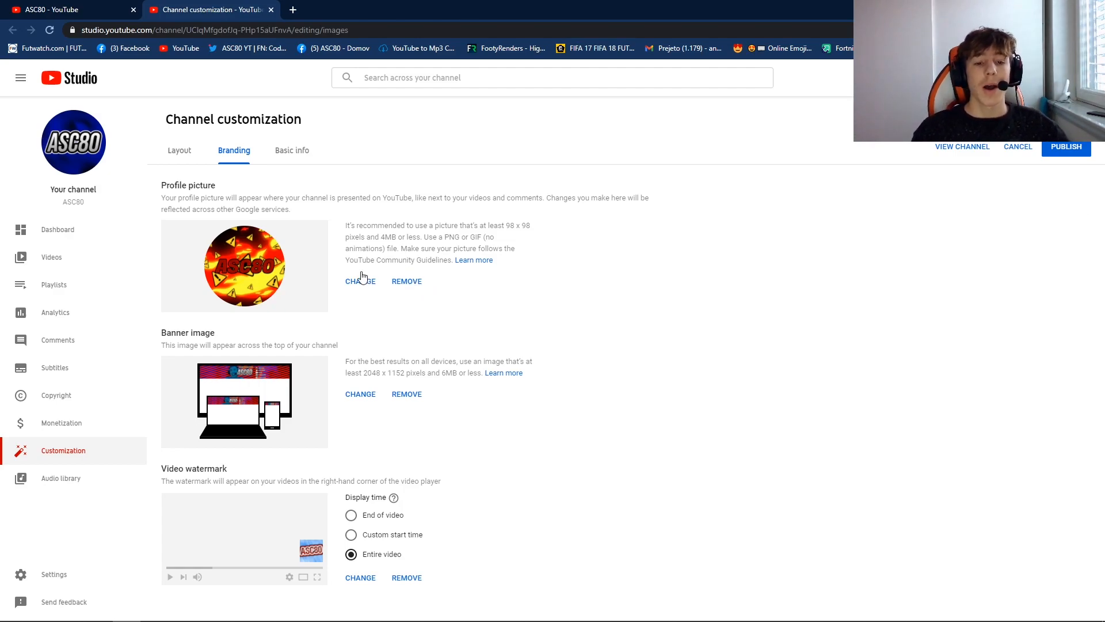